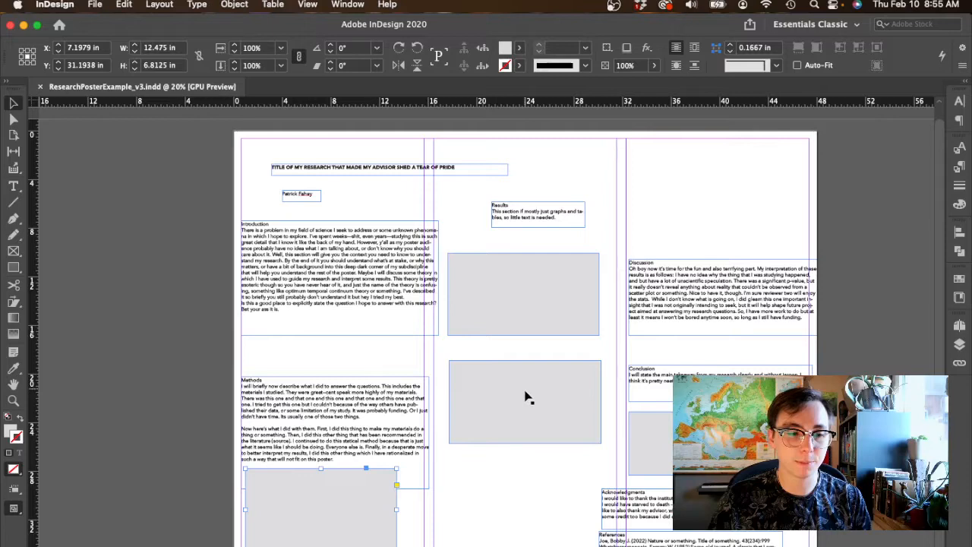
Step: Inspect the Methods frame's character settings and keep the Essentials Classic workspace
click(524, 292)
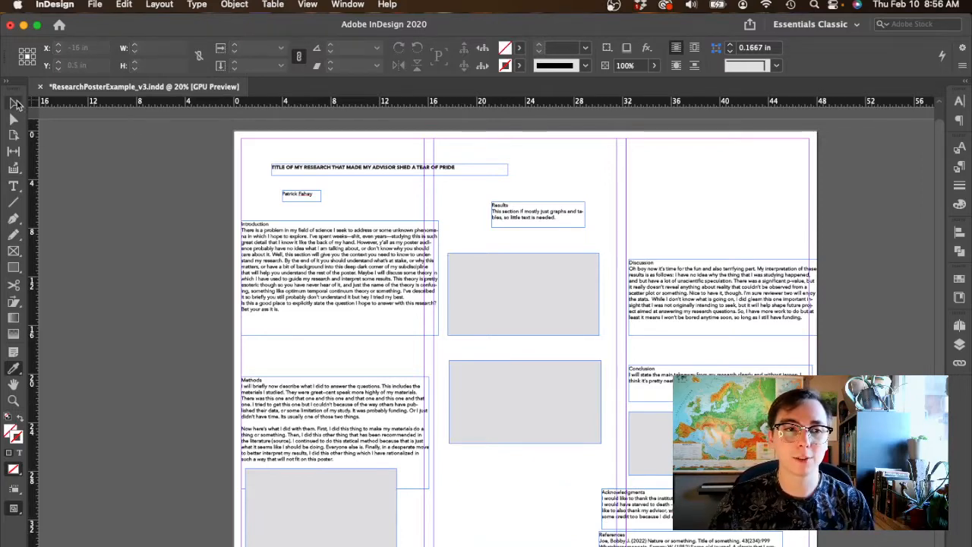
click(319, 504)
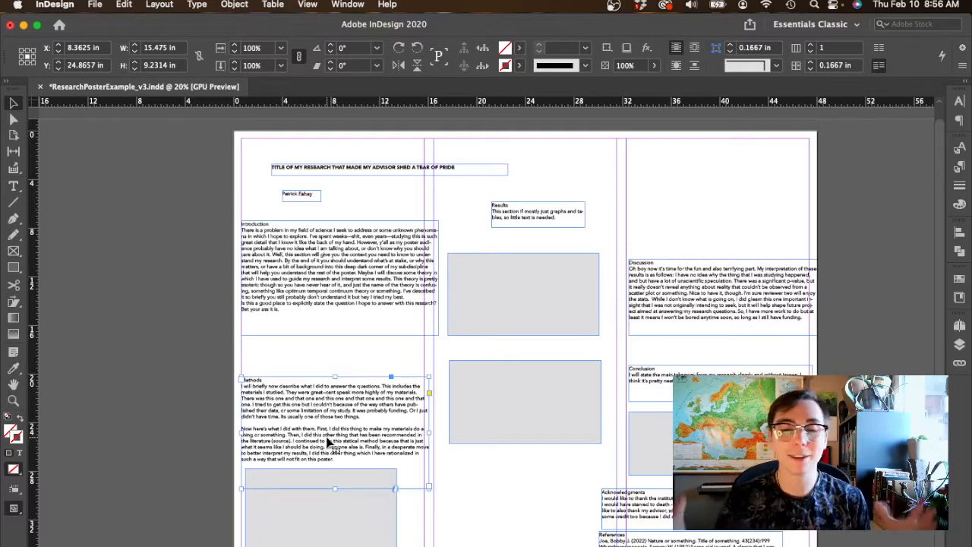
mouse_move(340, 486)
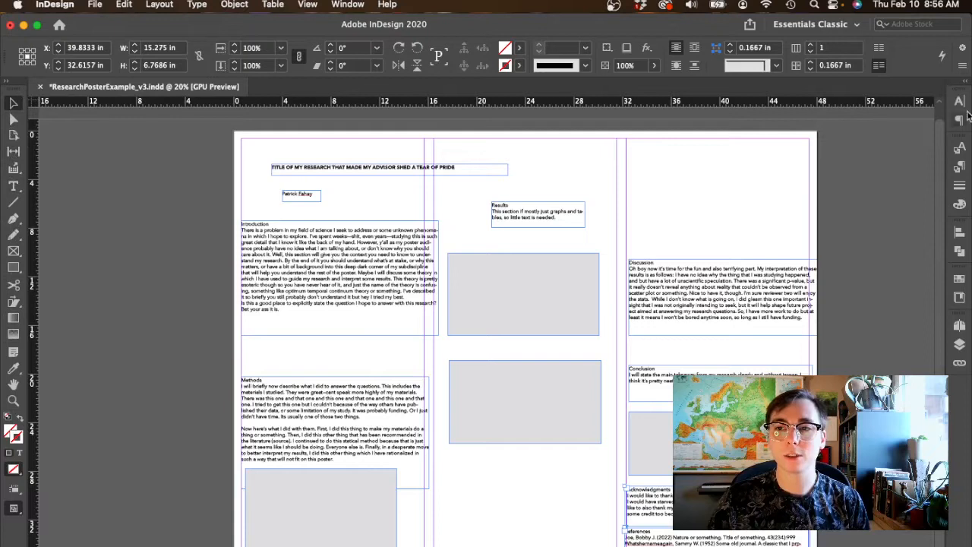
click(960, 151)
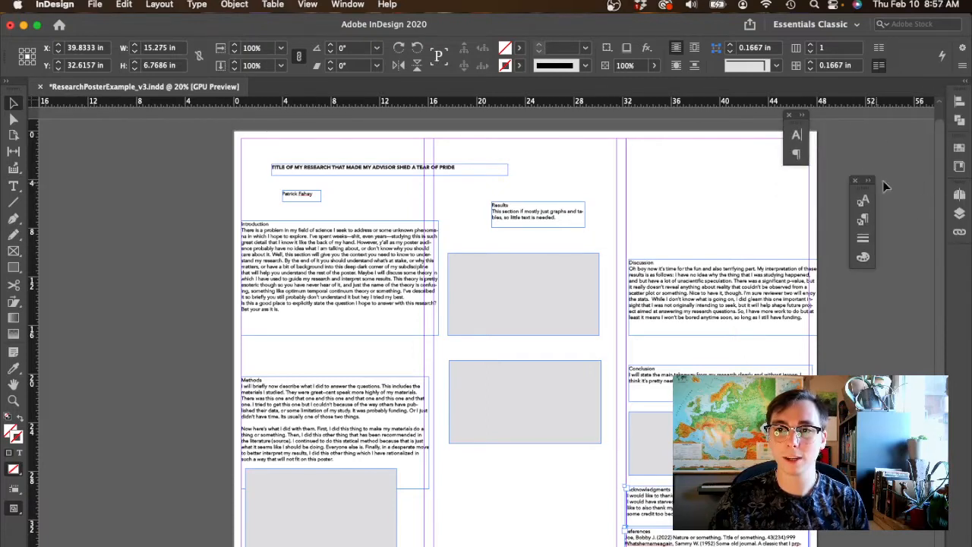
click(796, 133)
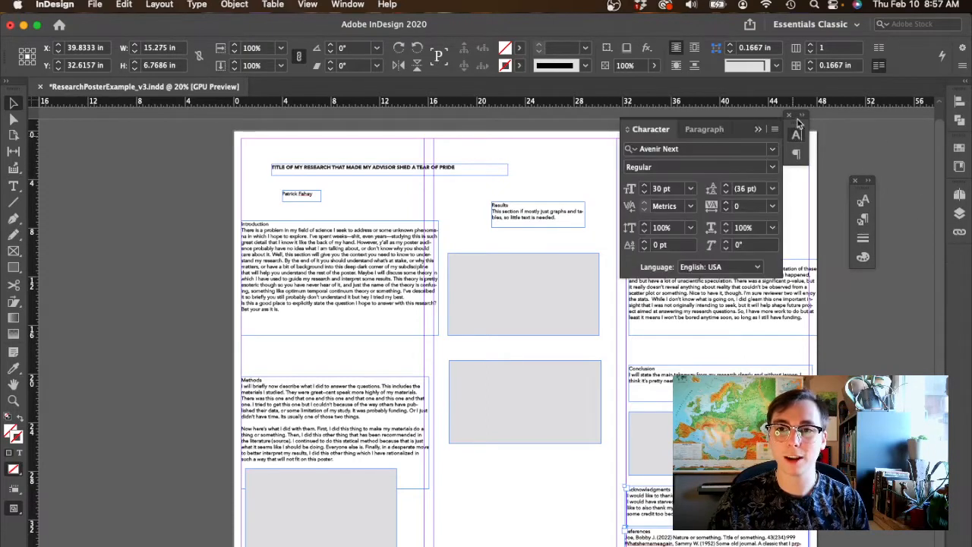
click(788, 115)
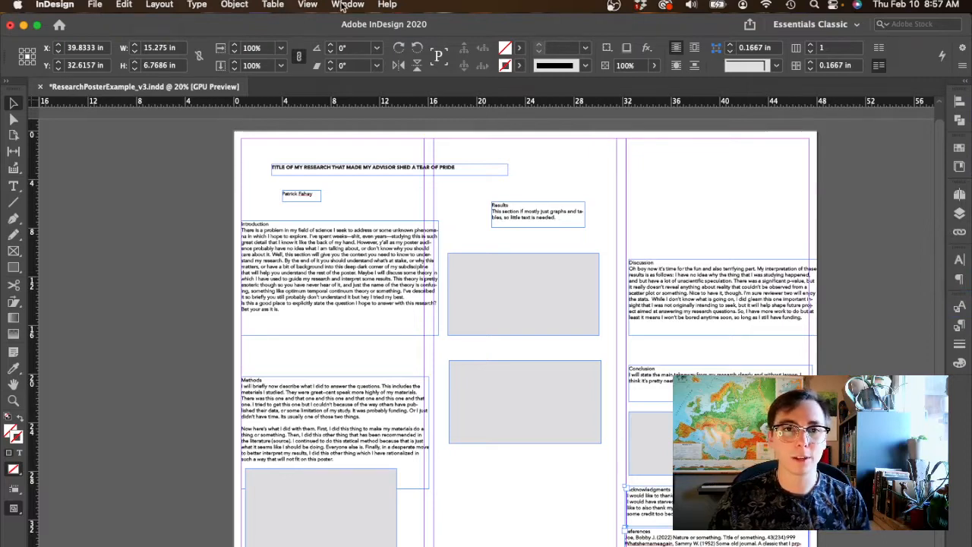
click(348, 6)
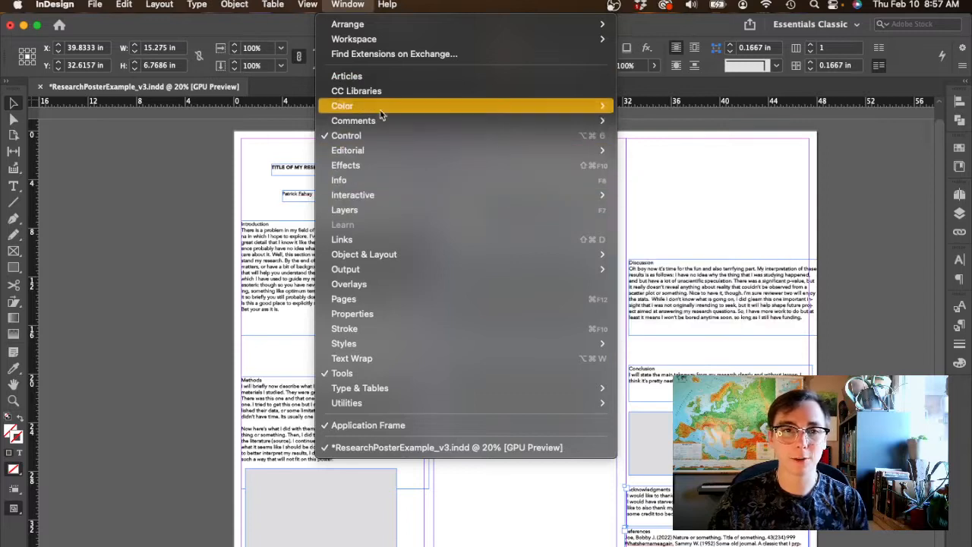
mouse_move(352, 313)
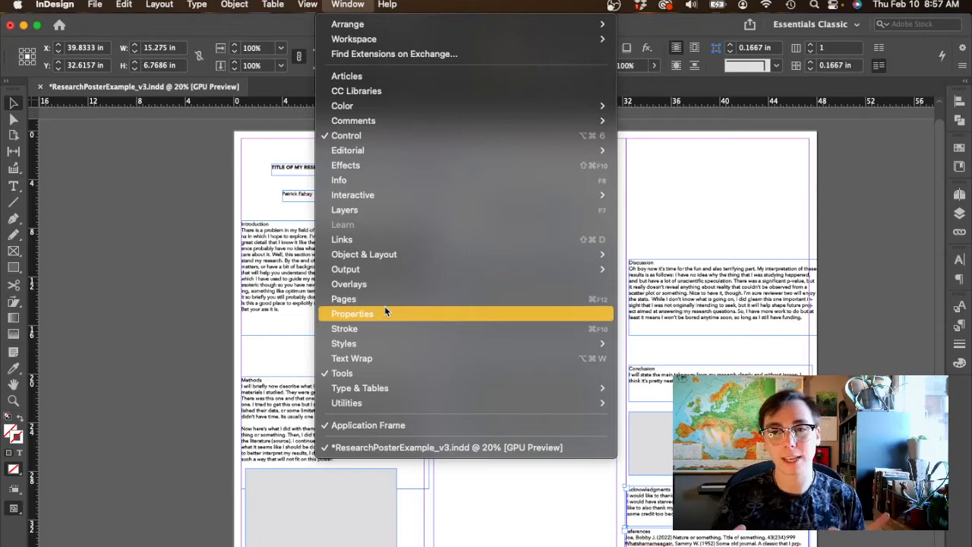
mouse_move(440, 53)
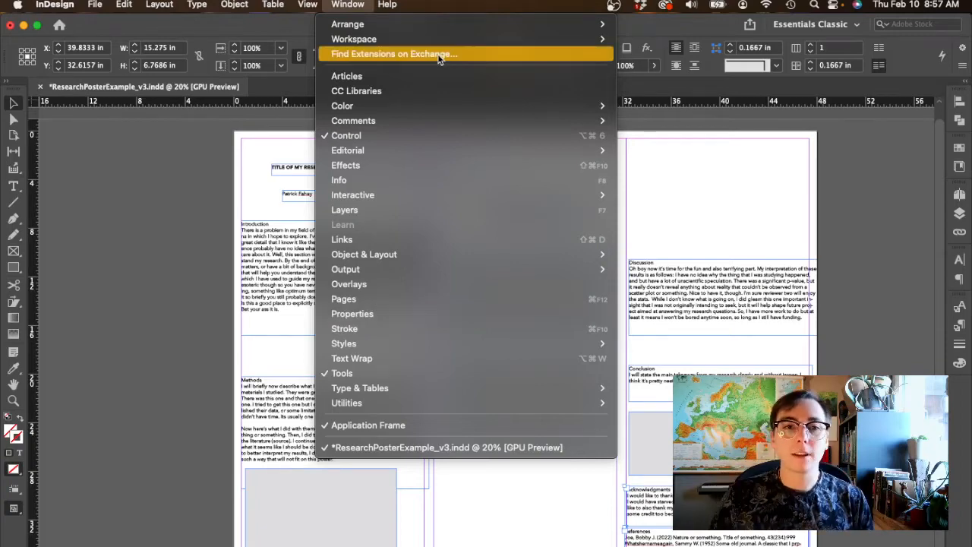
mouse_move(348, 9)
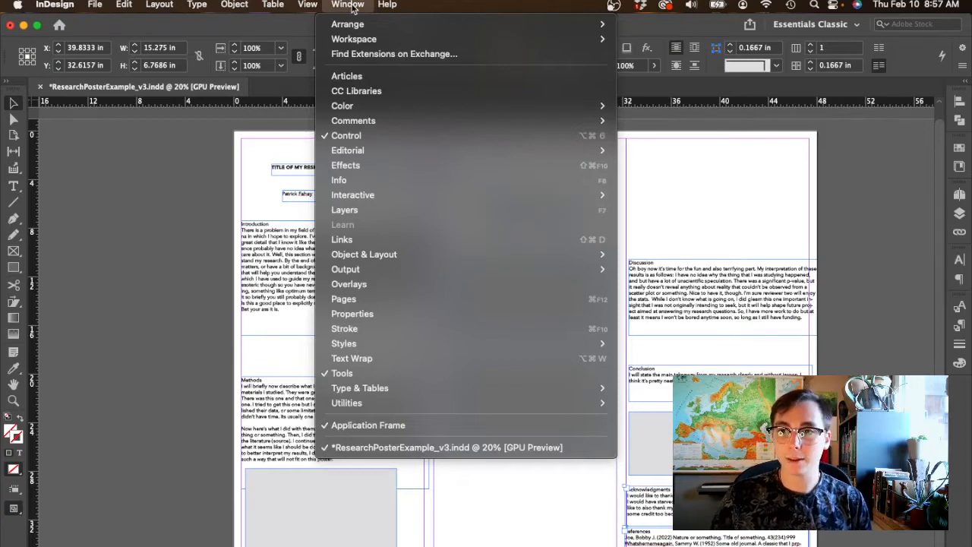
mouse_move(353, 39)
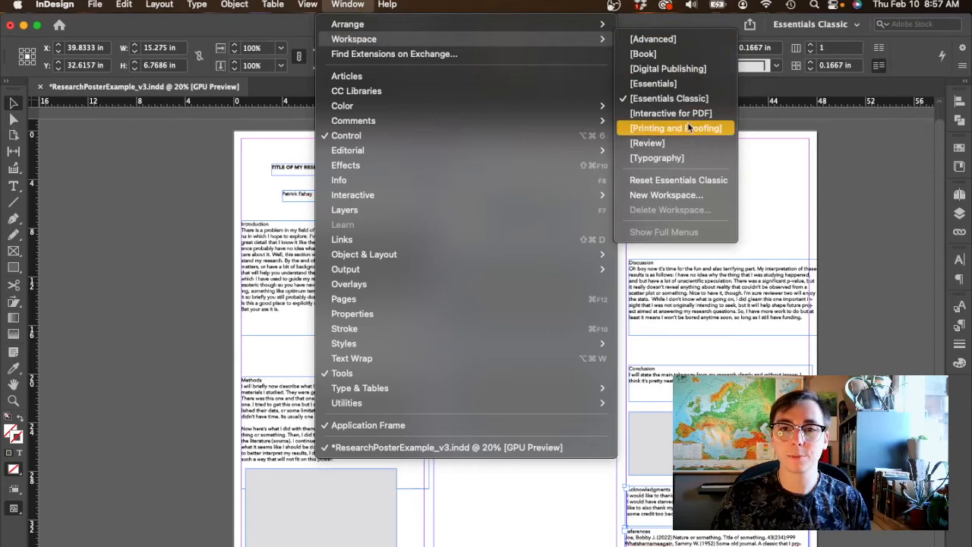
mouse_move(668, 97)
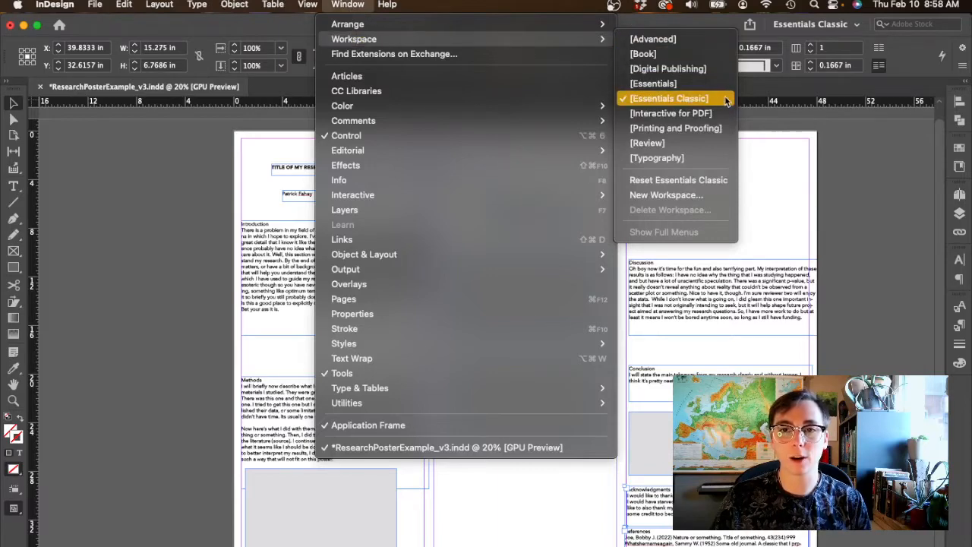
click(668, 97)
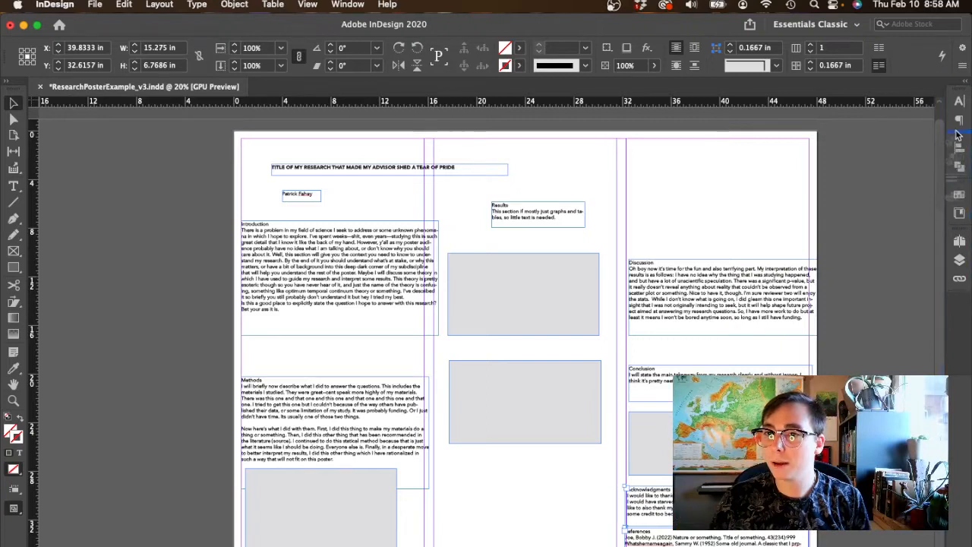
mouse_move(923, 129)
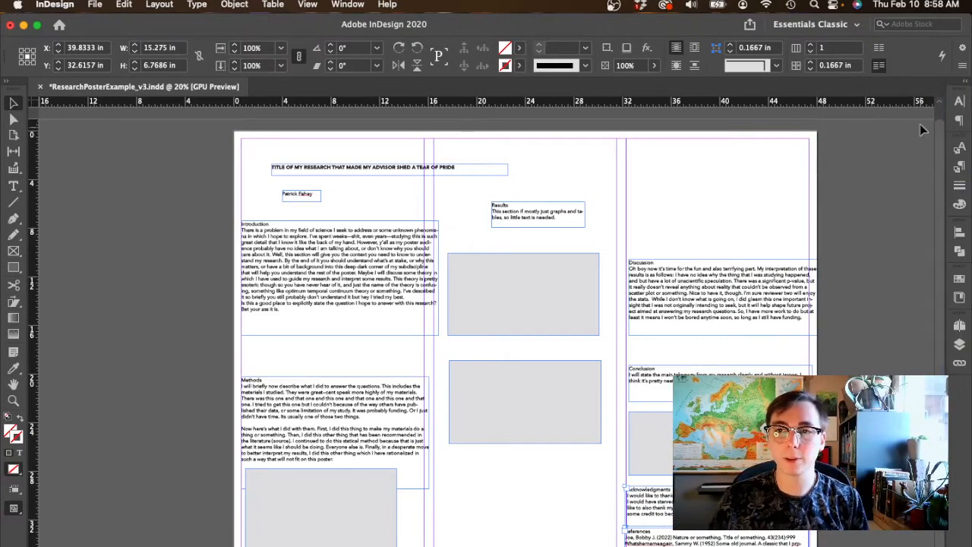
Step: Set the Introduction text frame to Avenir Book and review its paragraph settings
click(337, 270)
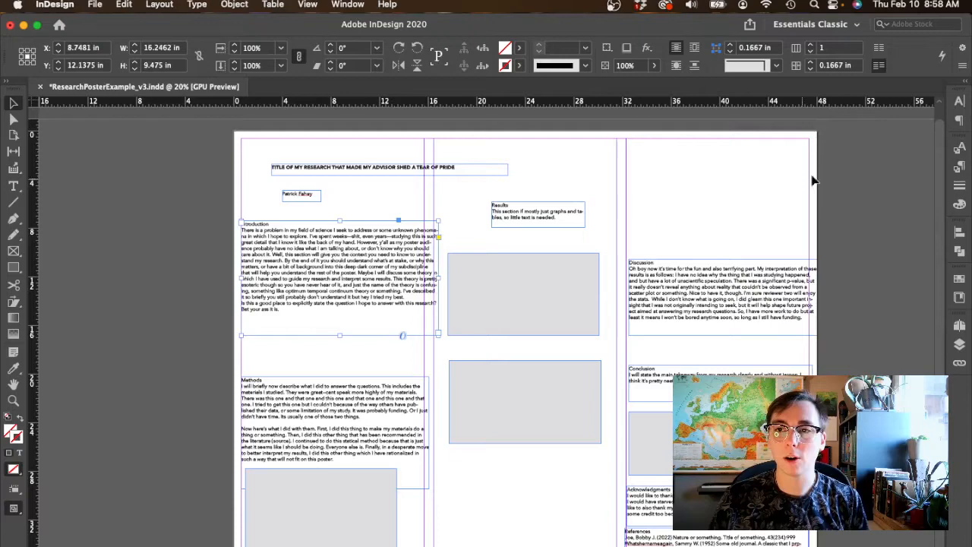
mouse_move(960, 103)
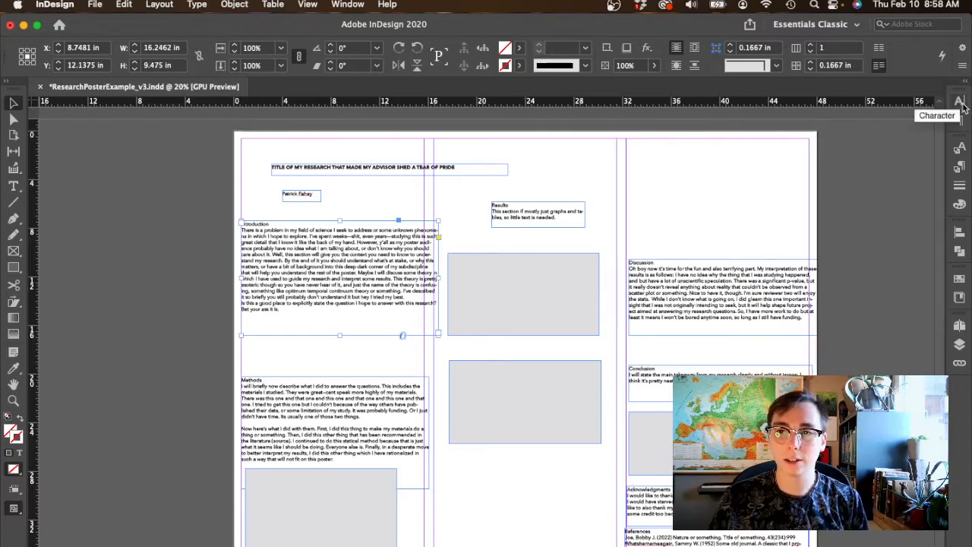
click(958, 103)
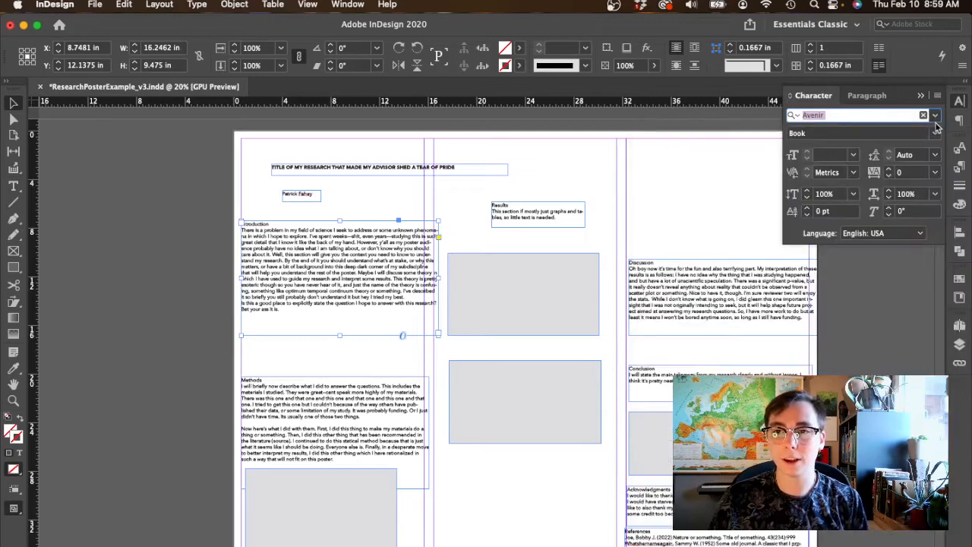
click(936, 115)
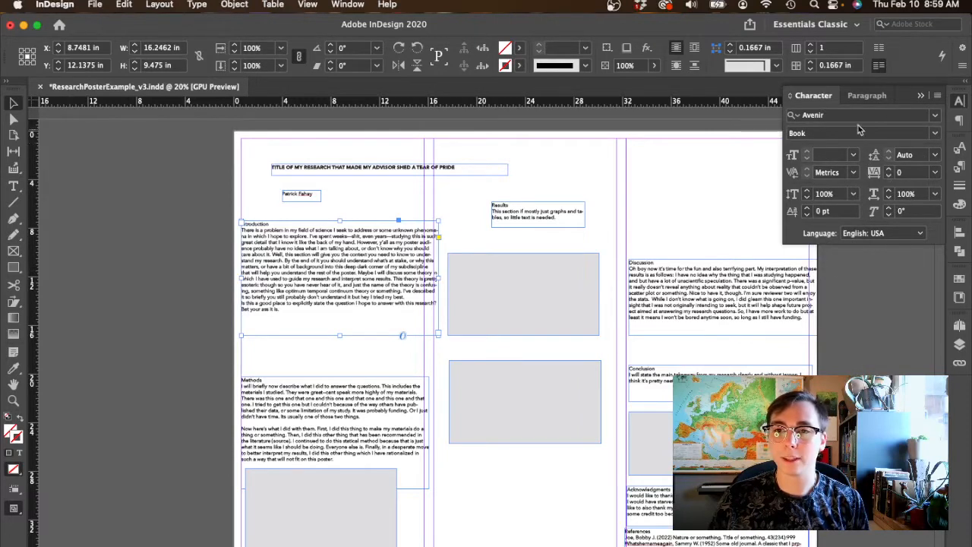
click(866, 95)
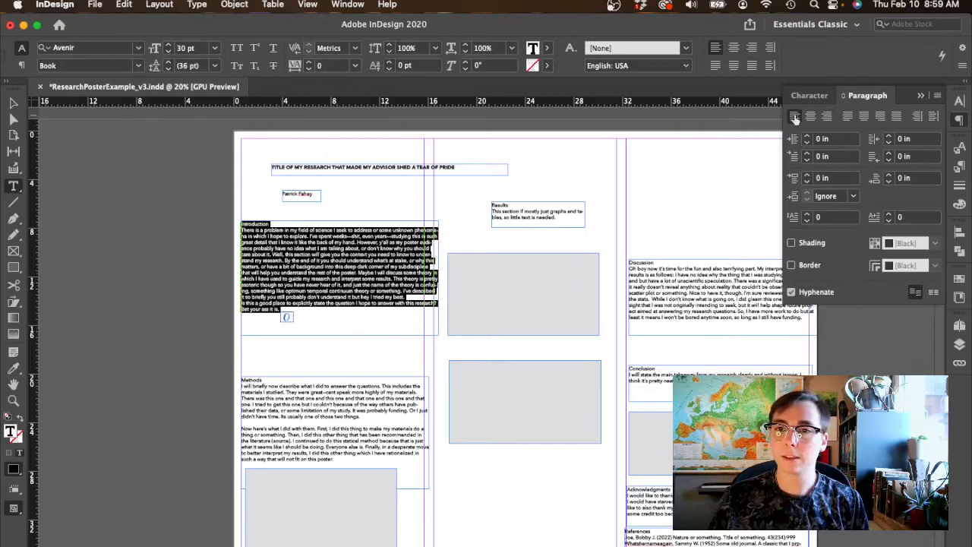
click(826, 115)
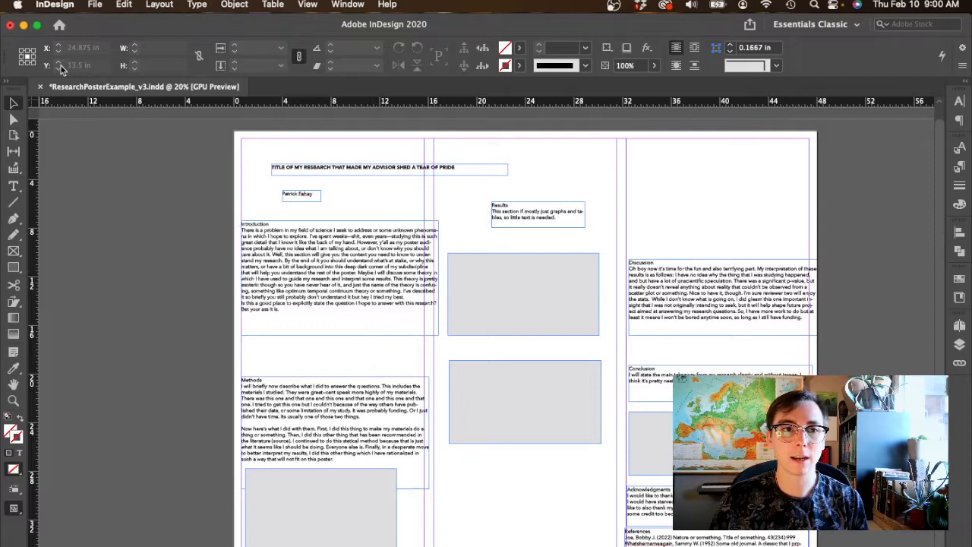
click(524, 291)
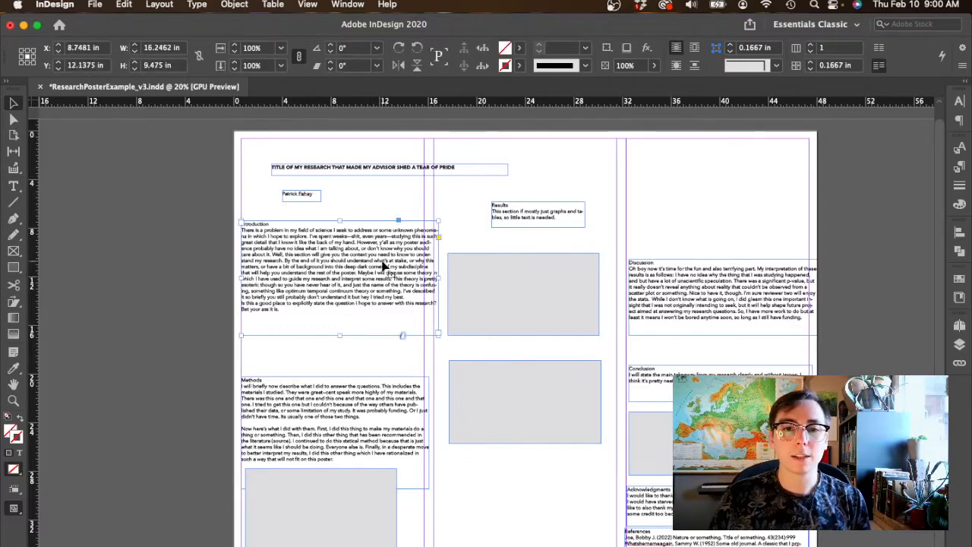
click(958, 103)
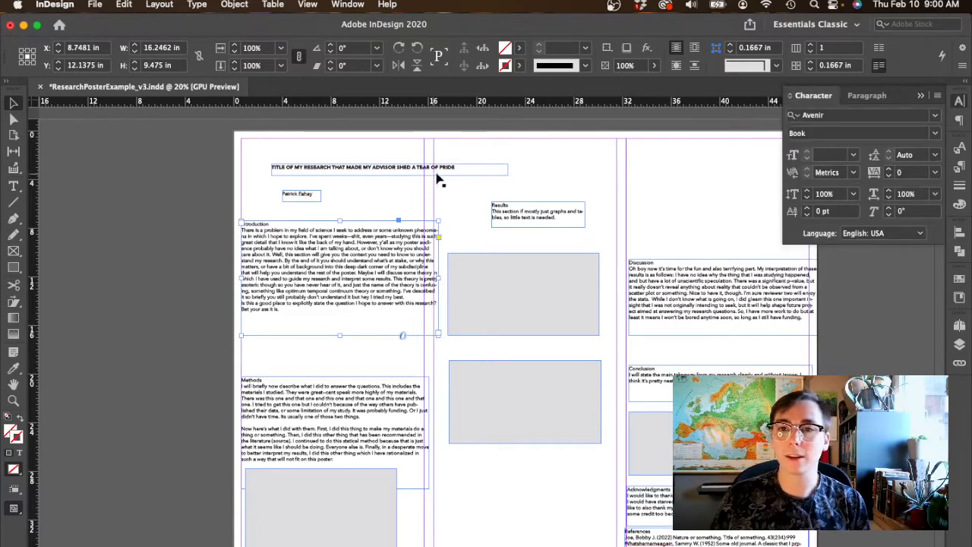
mouse_move(516, 253)
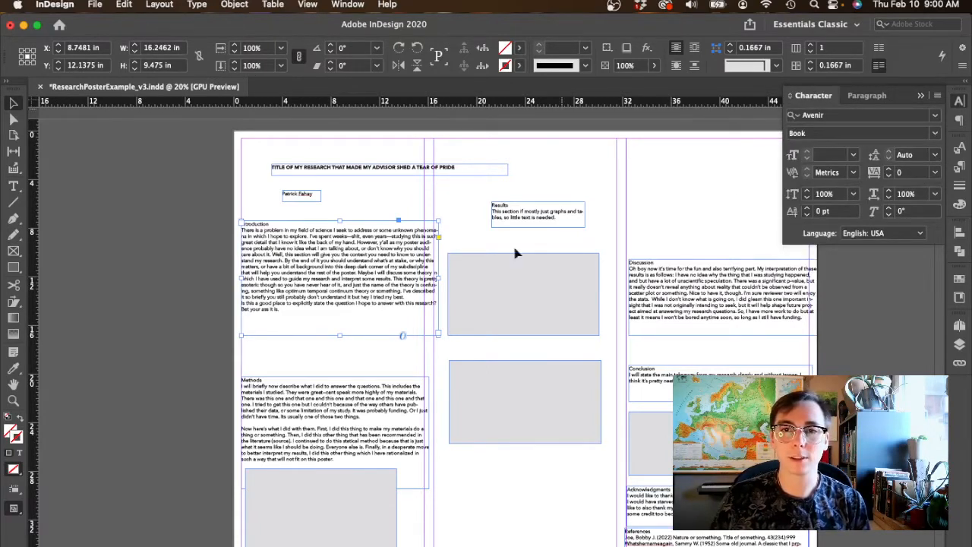
mouse_move(591, 226)
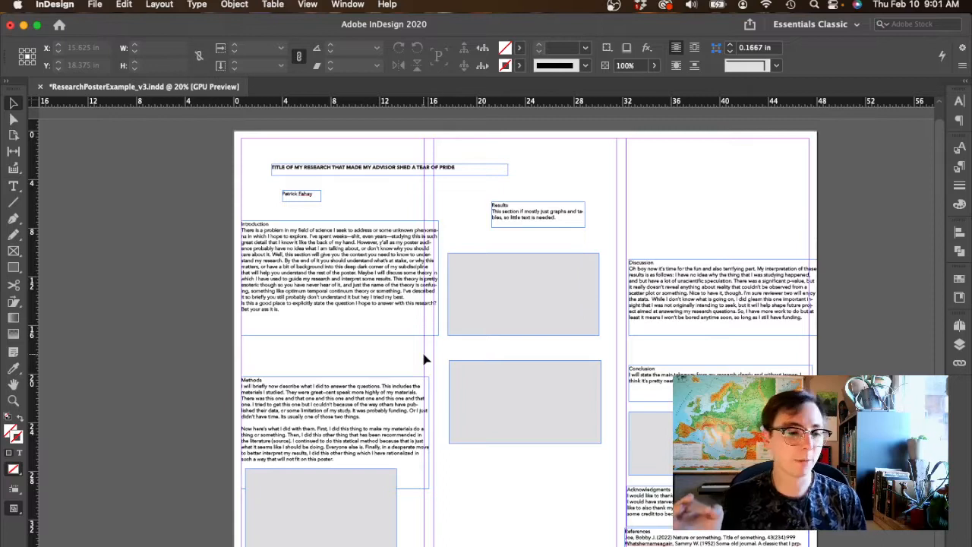
mouse_move(656, 325)
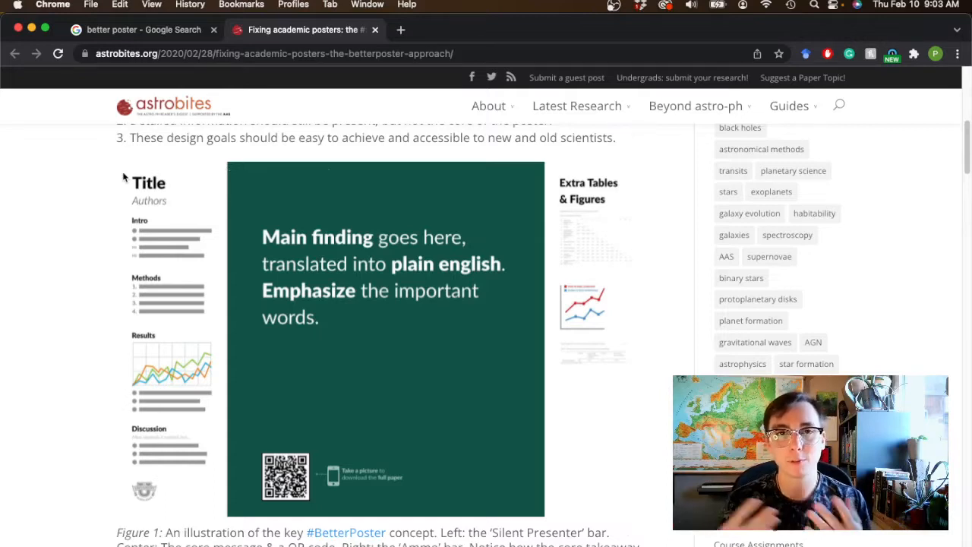
mouse_move(266, 222)
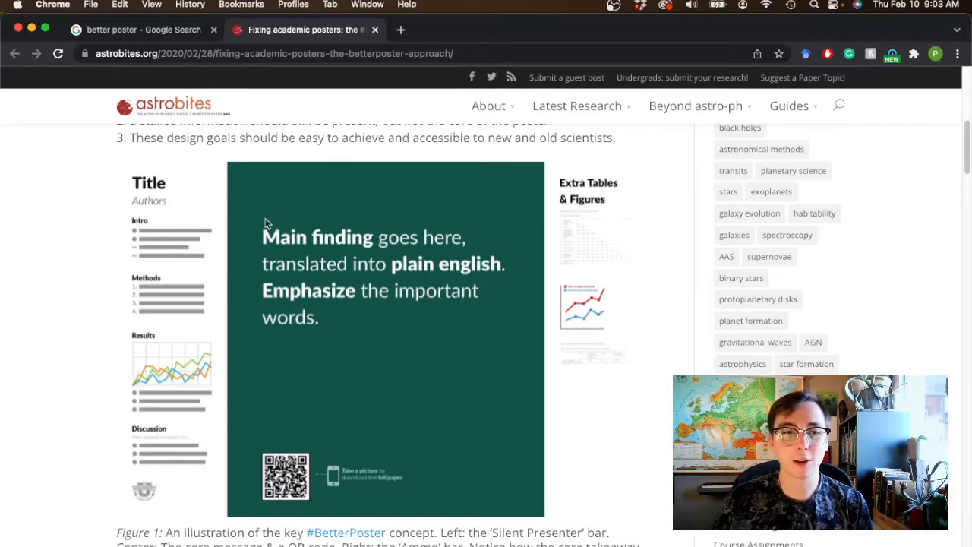
mouse_move(544, 462)
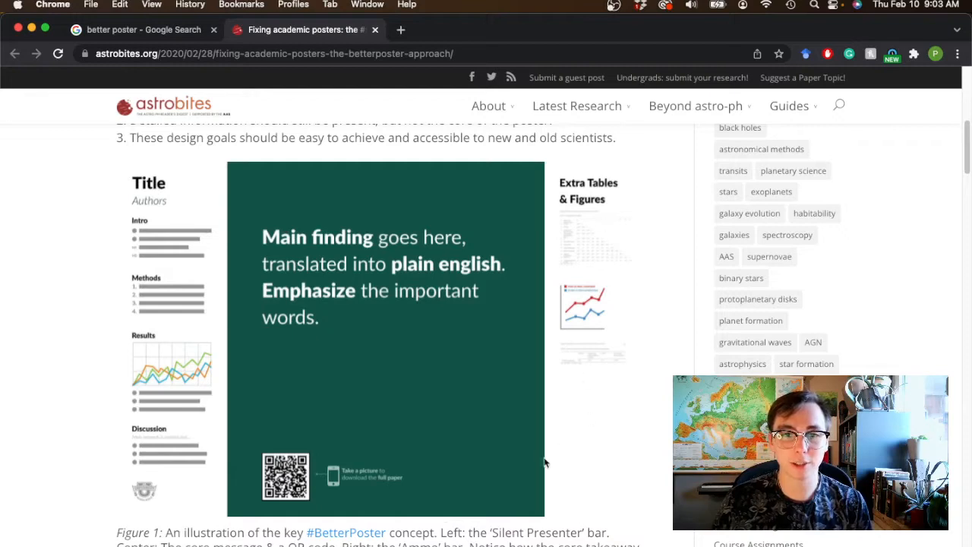
mouse_move(327, 292)
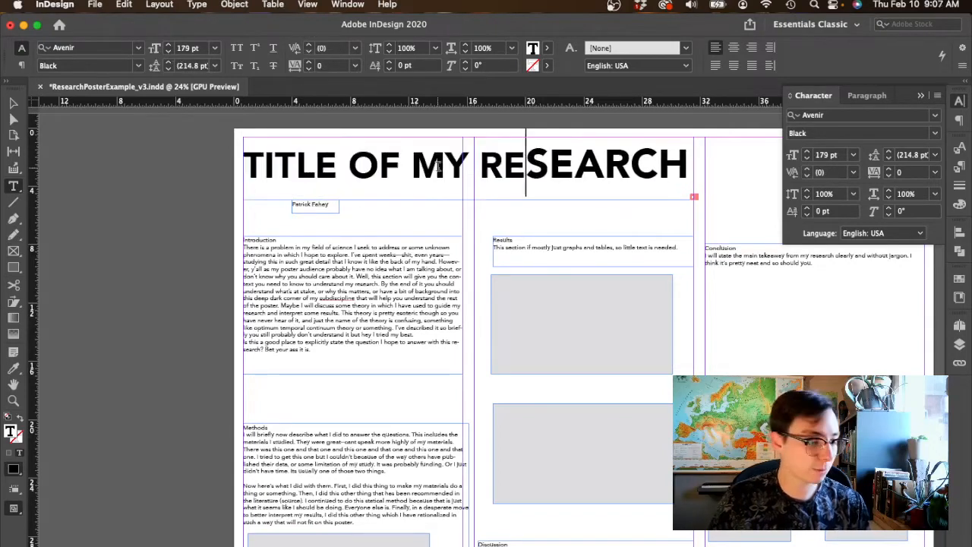
Step: Select all of the title text to restyle it in Avenir Black
key(cmd+a)
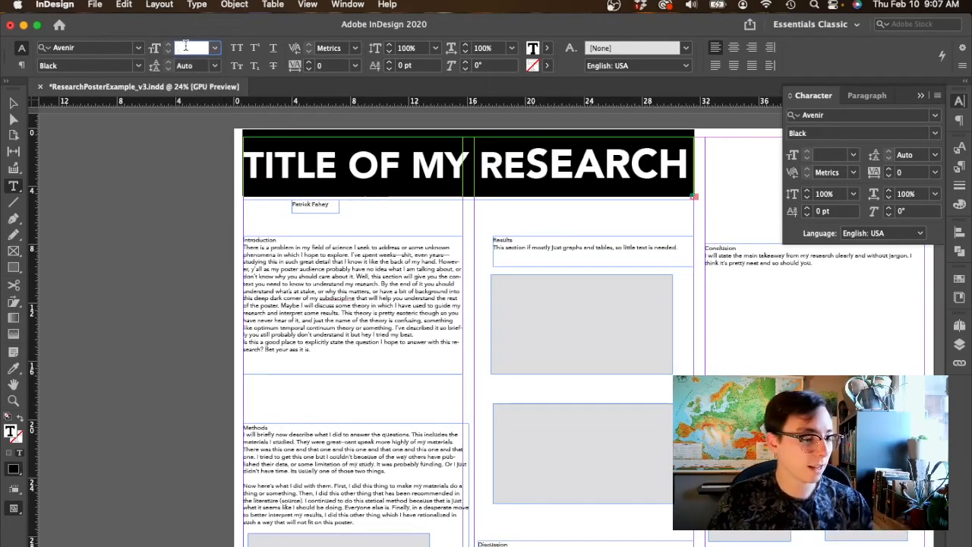
Step: Reduce the title to 115 pt so it wraps onto two lines
text(115)
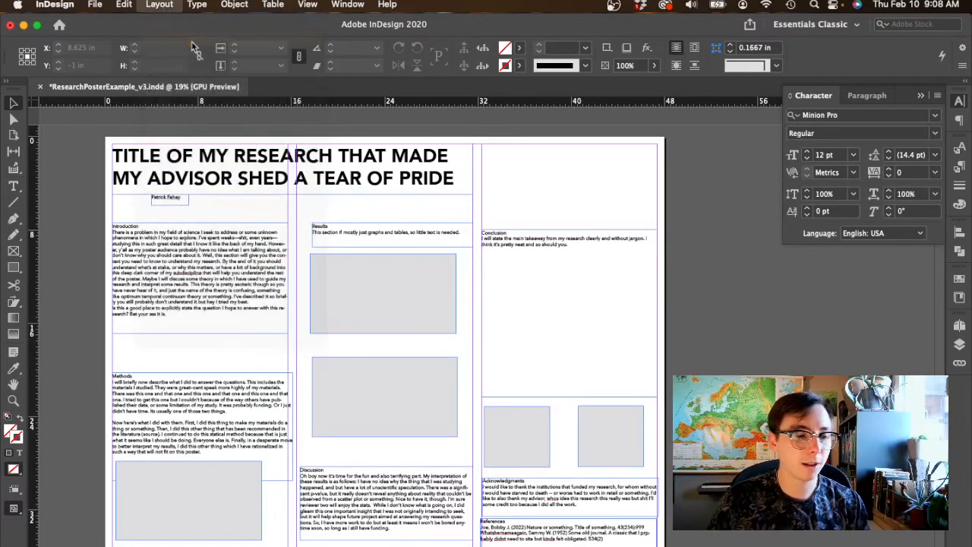
Step: Set all four page margins to 1.125 in via Margins and Columns
click(160, 4)
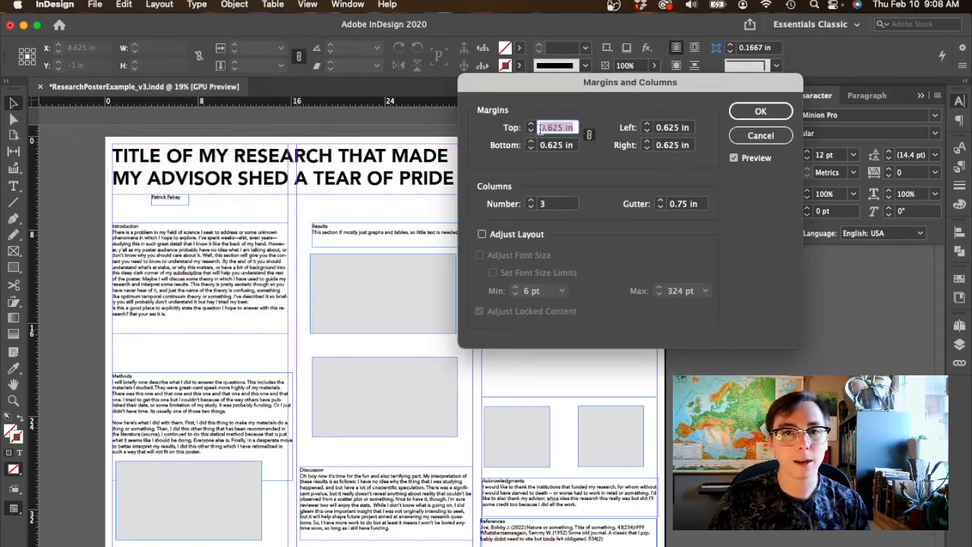
text(1 in)
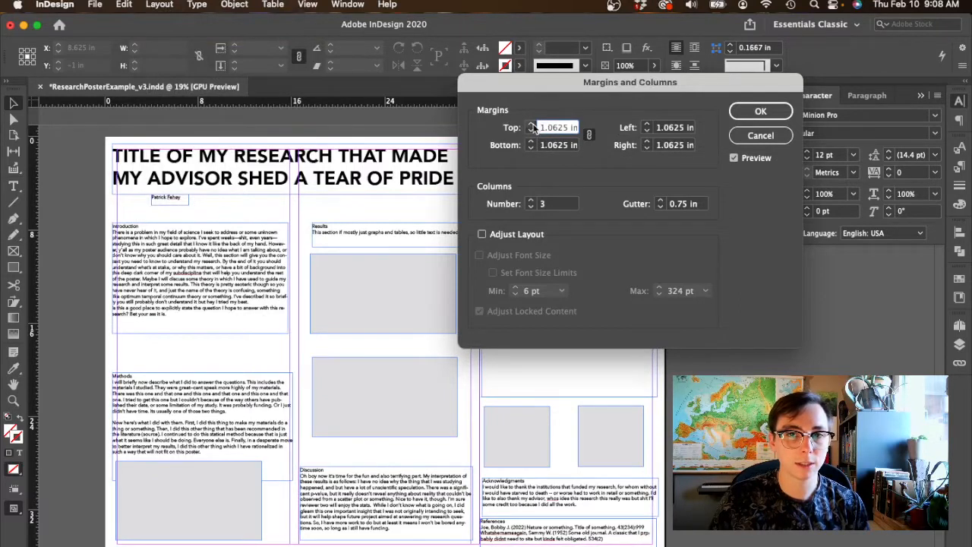
text(1.125 in)
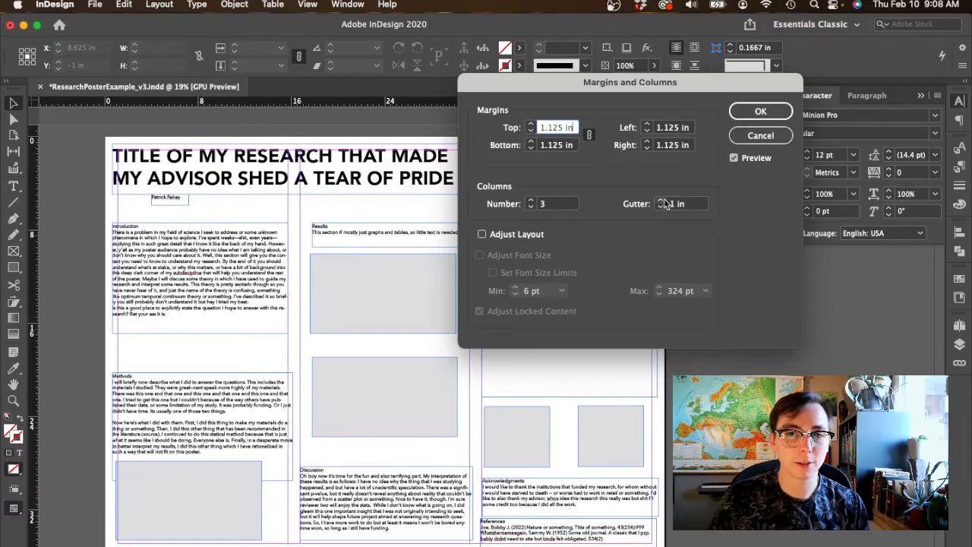
click(759, 111)
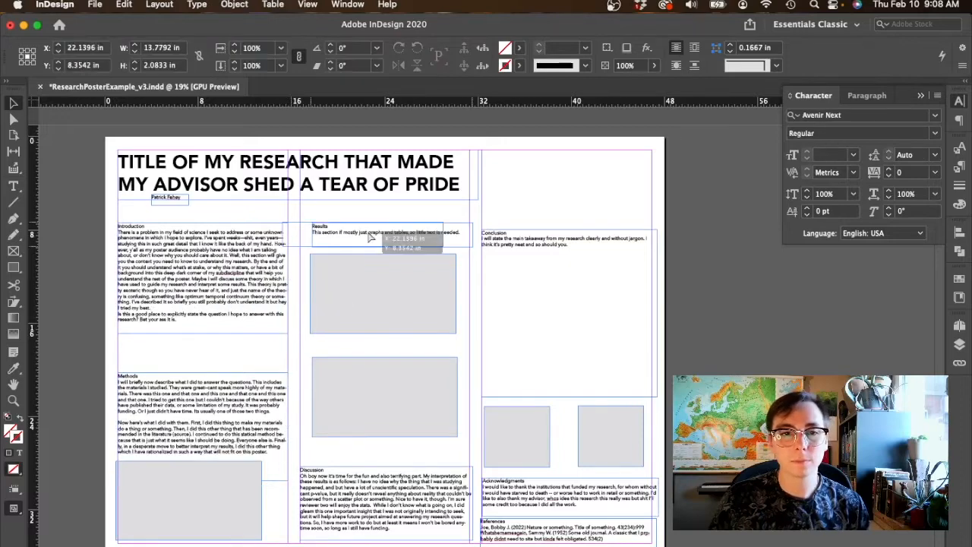
Step: Move and resize the Results text frame to align with the new margins
drag(372, 237, 391, 241)
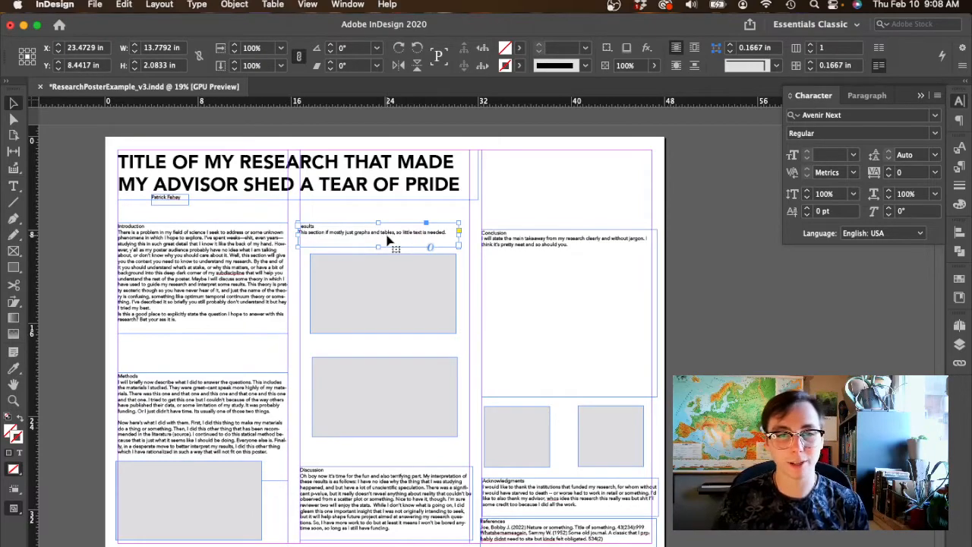
mouse_move(429, 249)
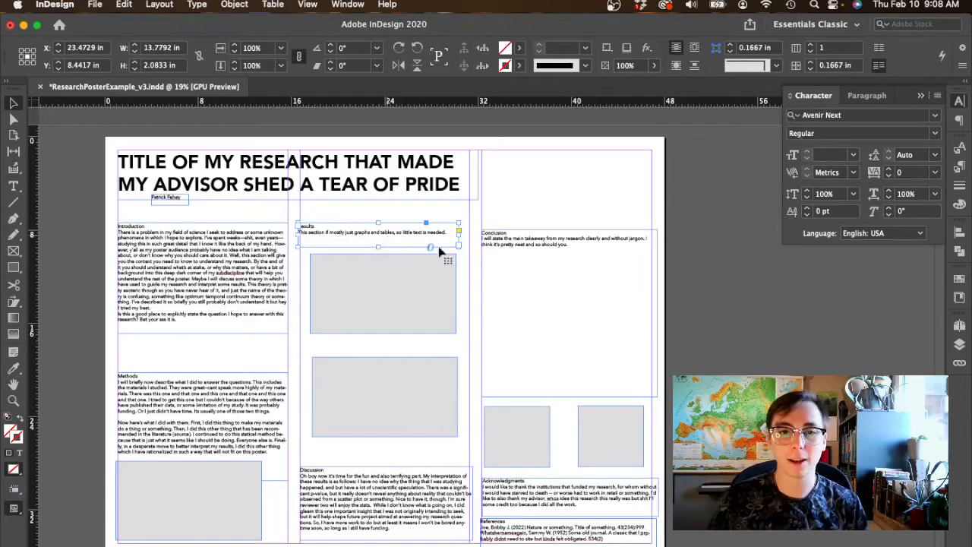
click(337, 350)
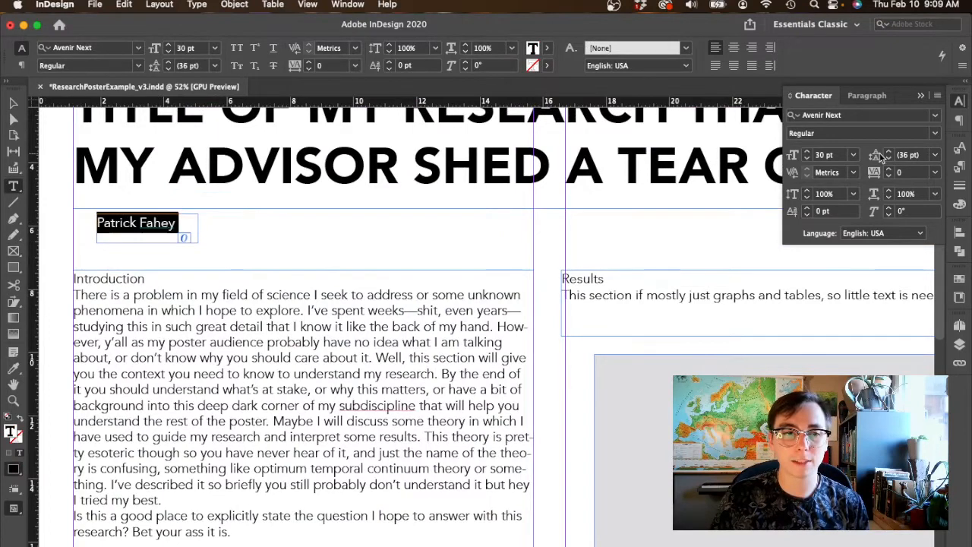
mouse_move(887, 155)
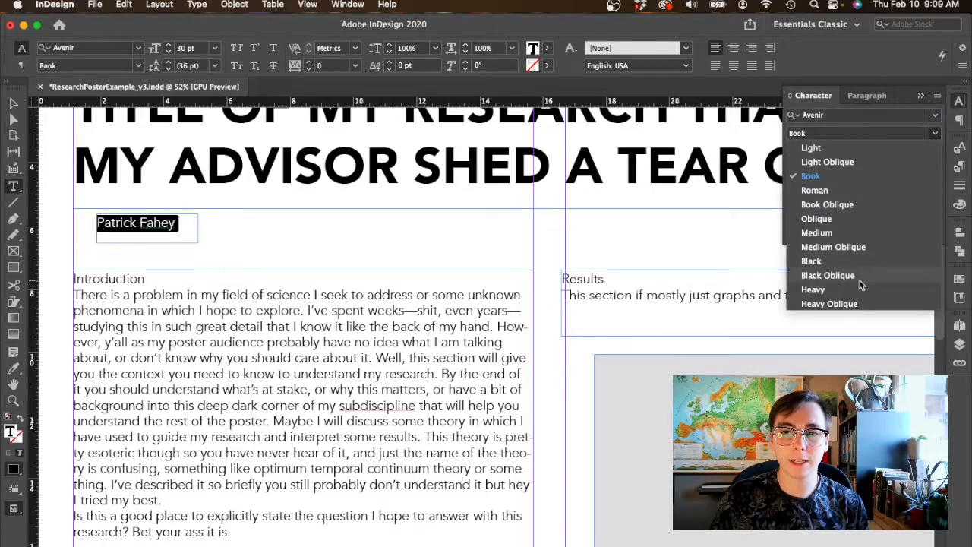
Step: Set the author name 'Patrick Fahey' in Avenir Black
click(814, 289)
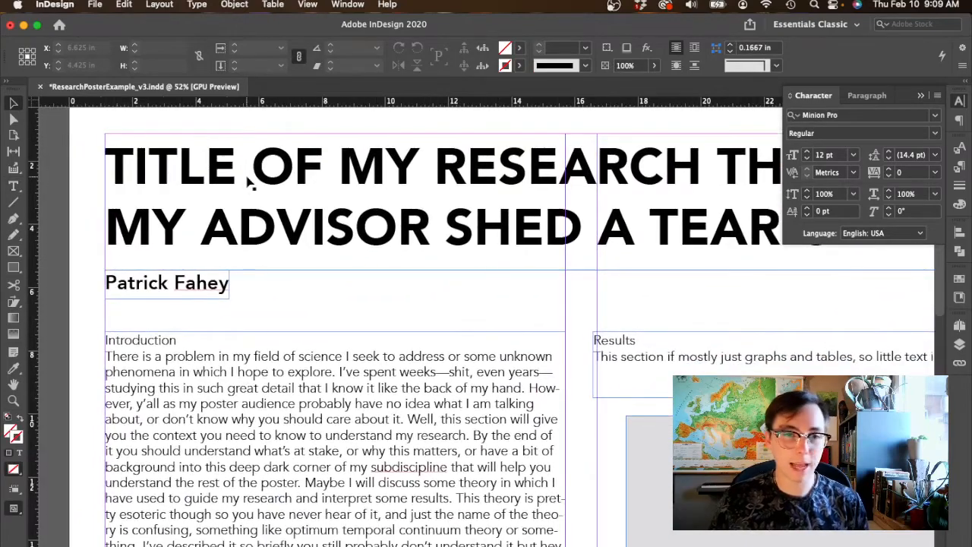
scroll(down, 3)
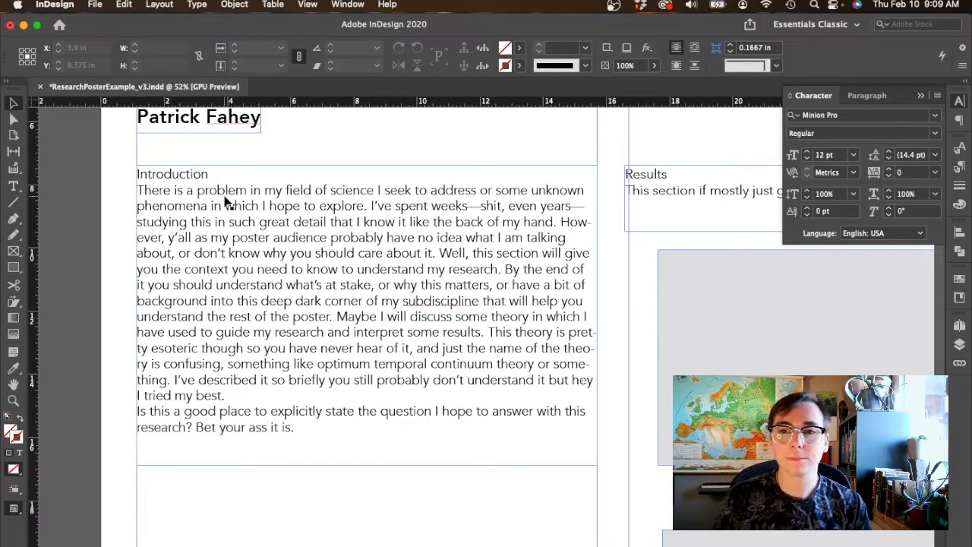
Step: Select the Introduction heading, set it in Avenir Black and show its paragraph settings
click(170, 174)
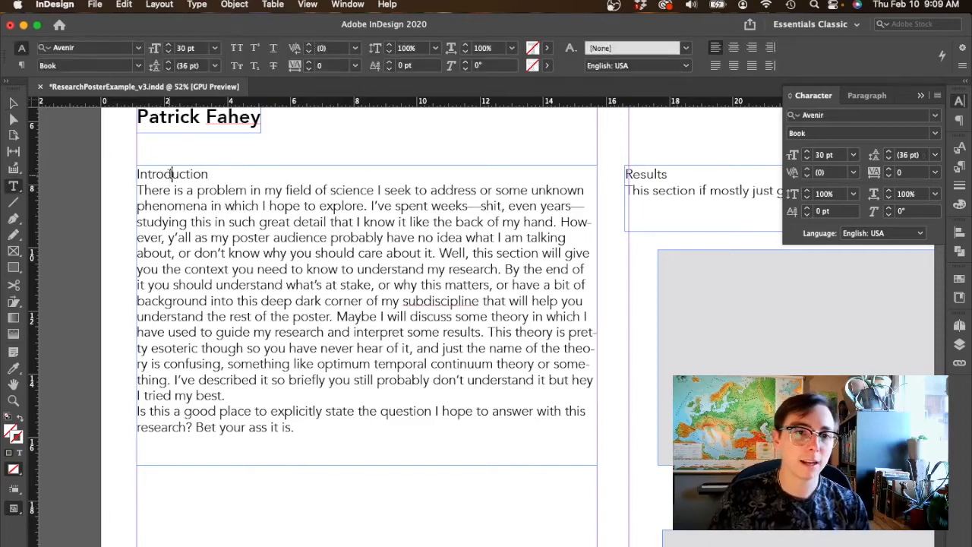
double_click(171, 173)
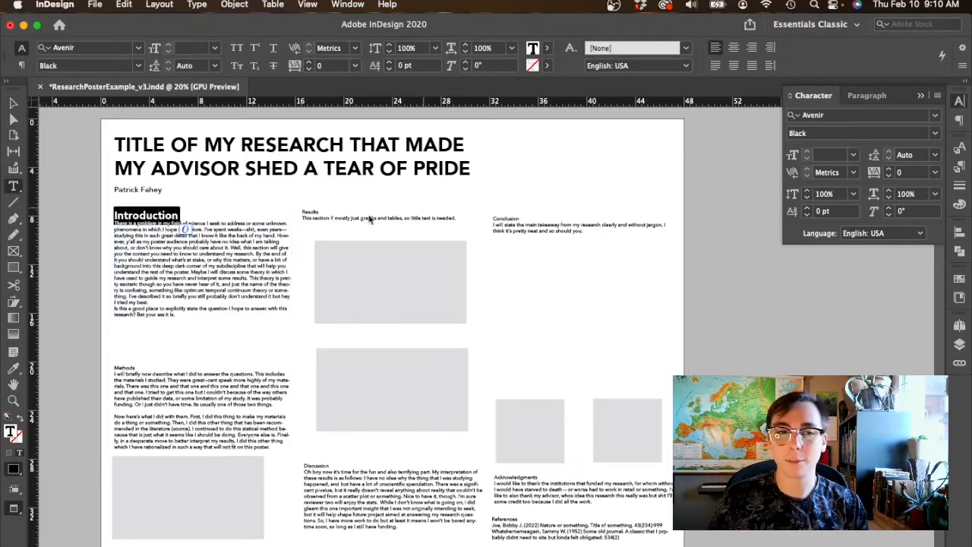
click(866, 95)
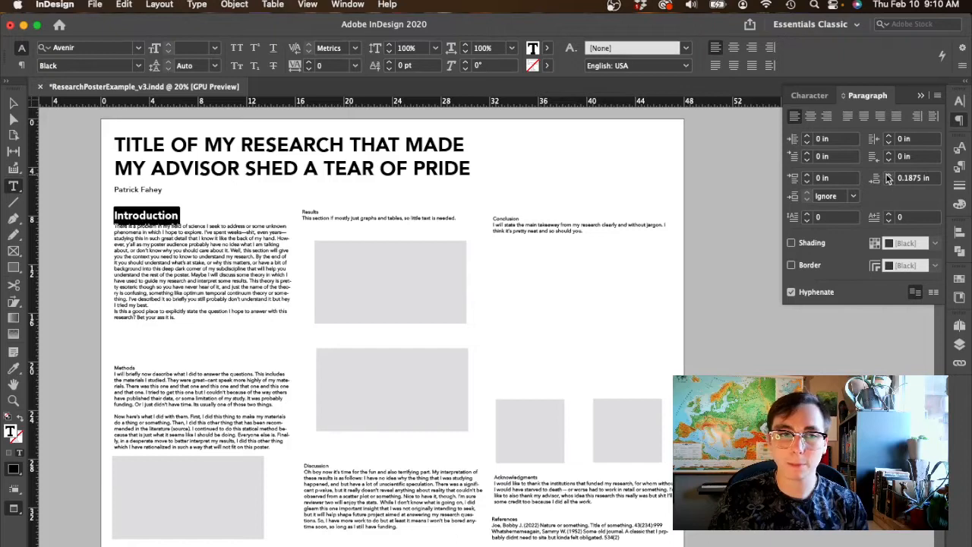
Step: Increase Space After on the Introduction heading to 0.25 in and deselect
click(888, 178)
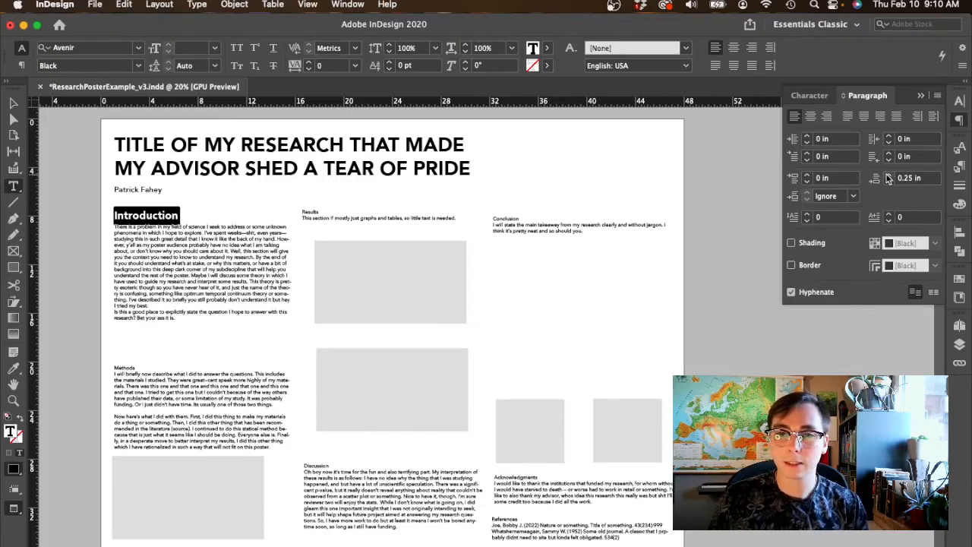
click(889, 175)
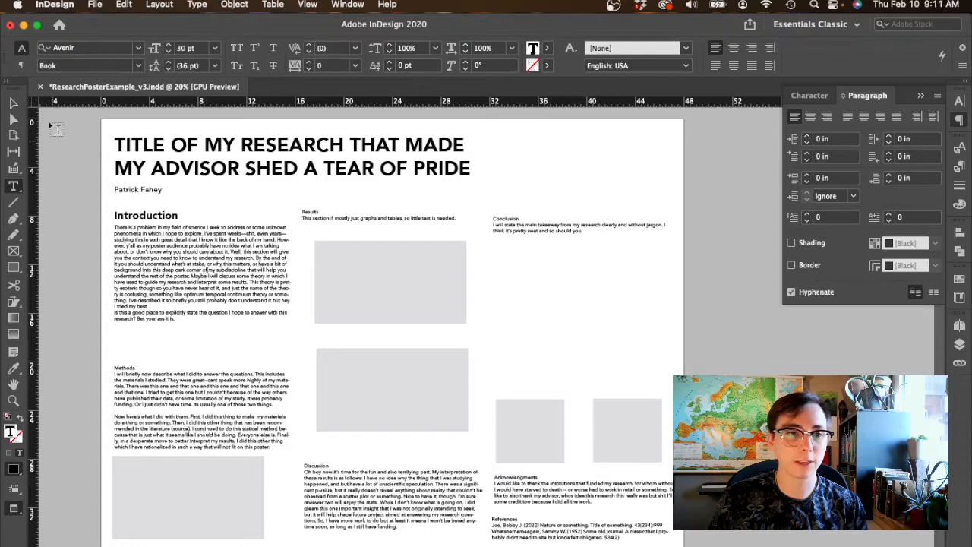
click(13, 103)
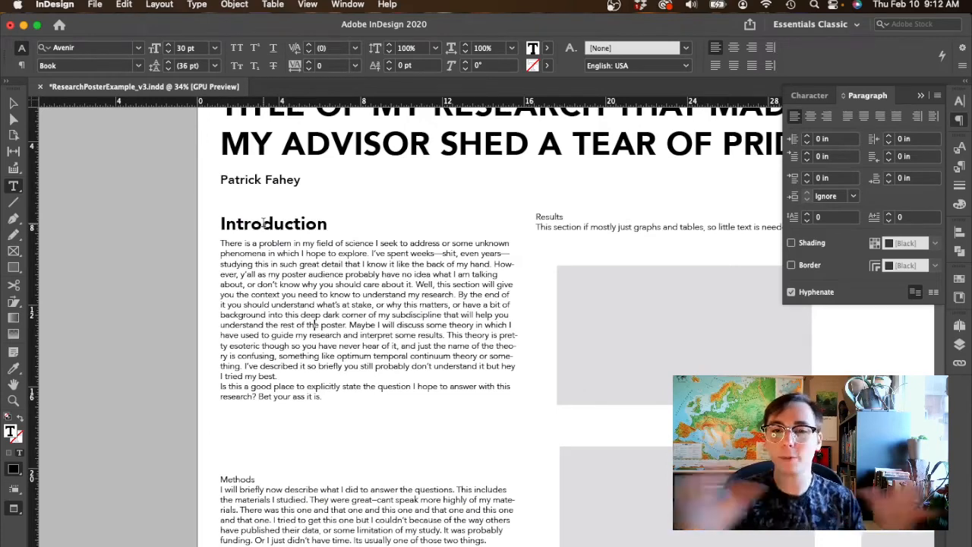
Step: Set the Introduction heading's tracking to 60 for wider letter spacing
triple_click(273, 221)
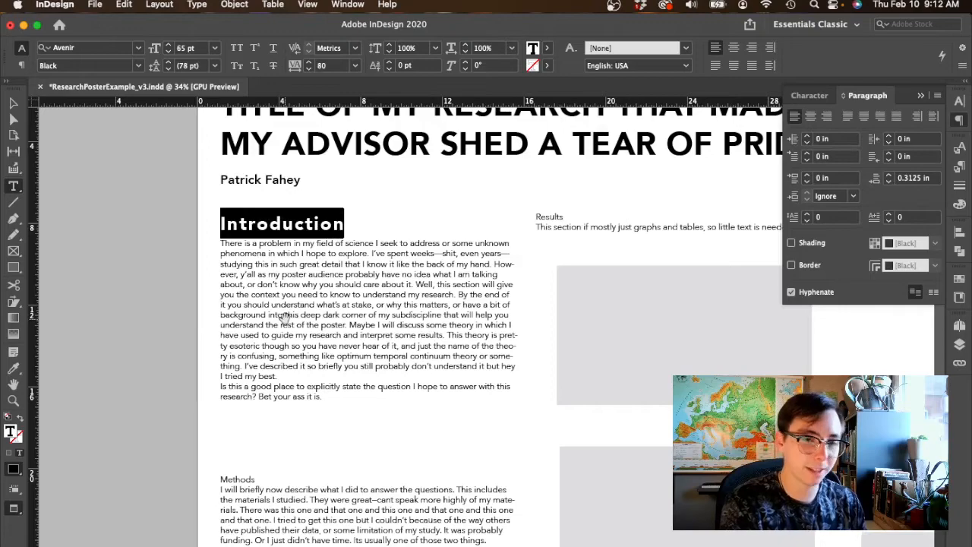
text(60)
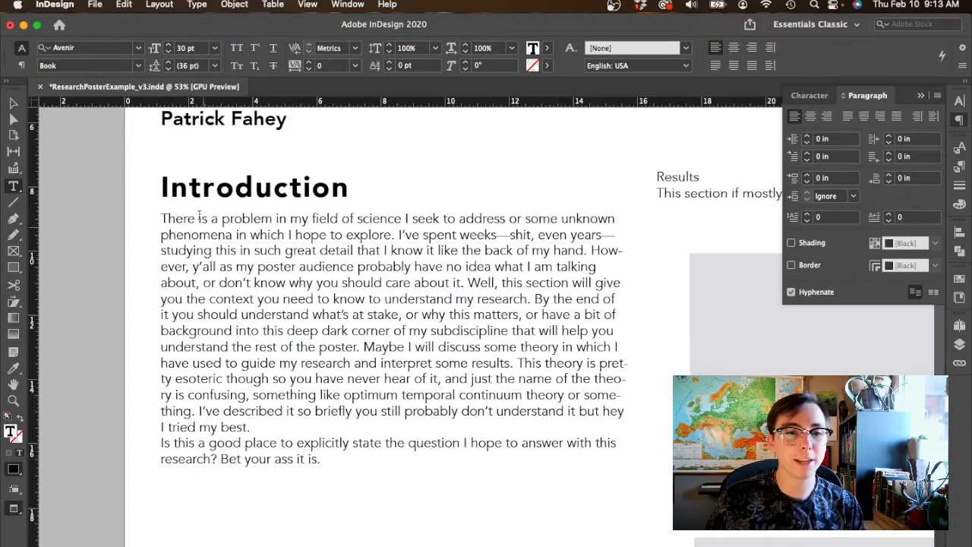
drag(161, 219, 191, 251)
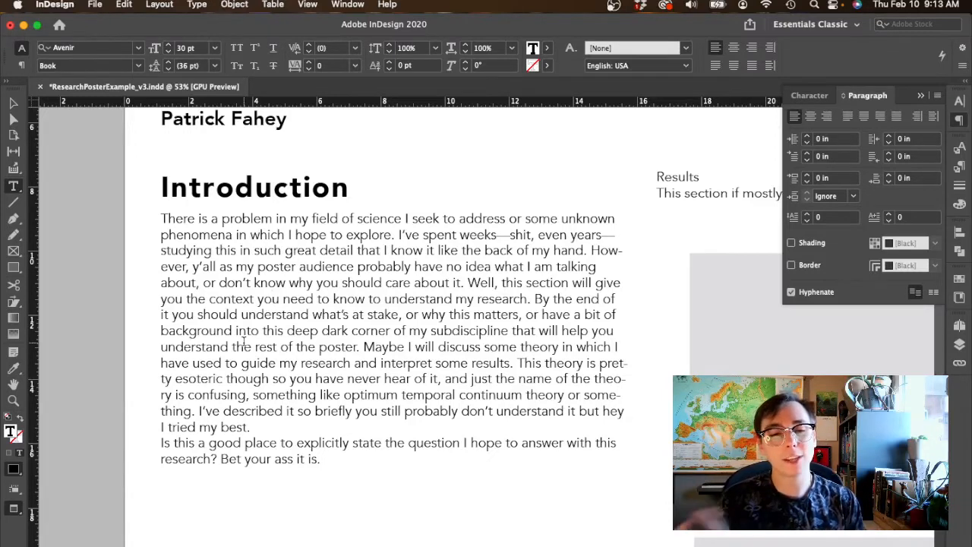
click(271, 298)
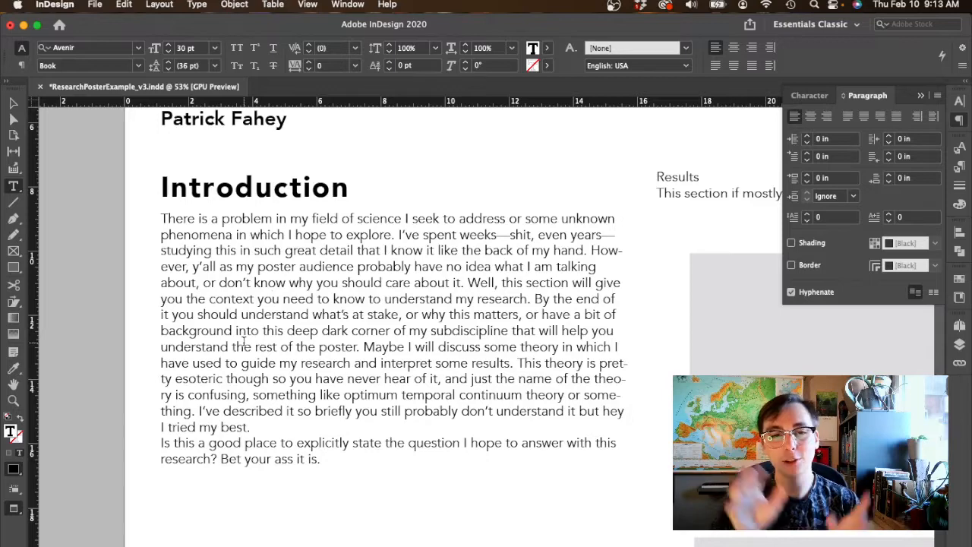
click(270, 298)
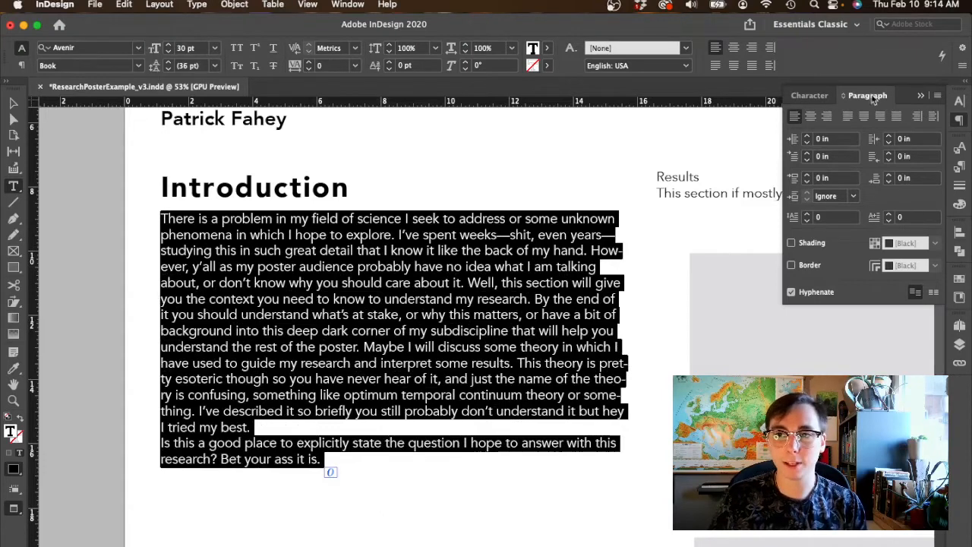
Step: Set the Introduction body text to Avenir Book 33 pt
click(808, 95)
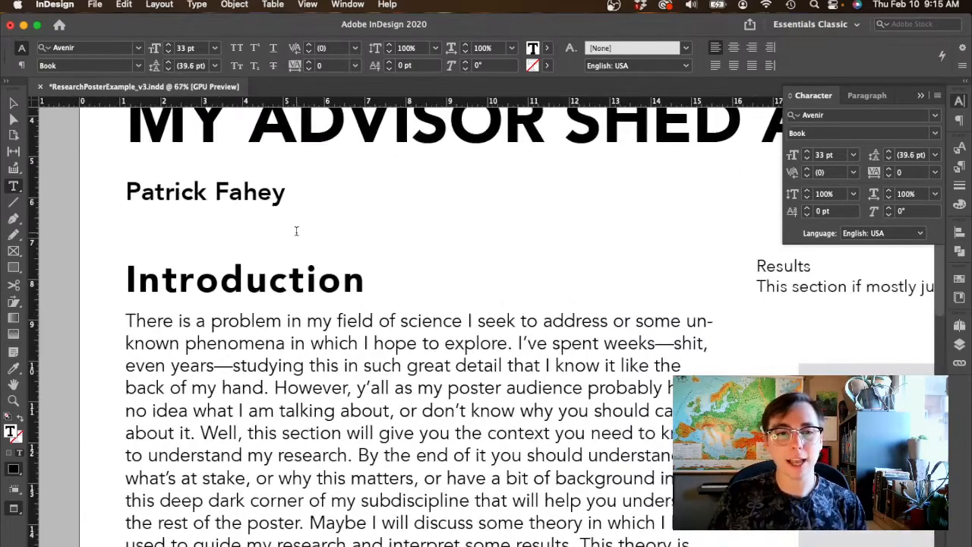
scroll(down, 3)
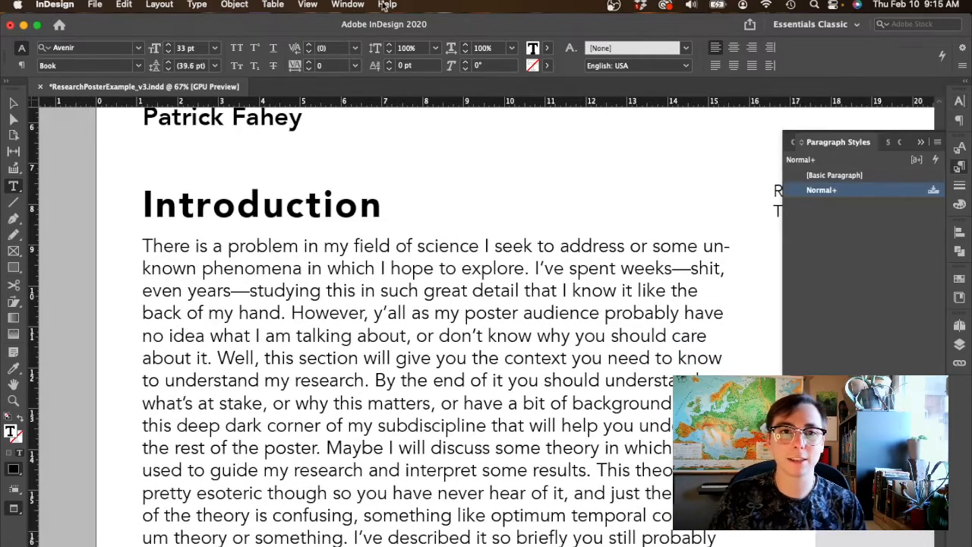
Step: Add a new Paragraph Style 1 from the selected Introduction heading
click(347, 4)
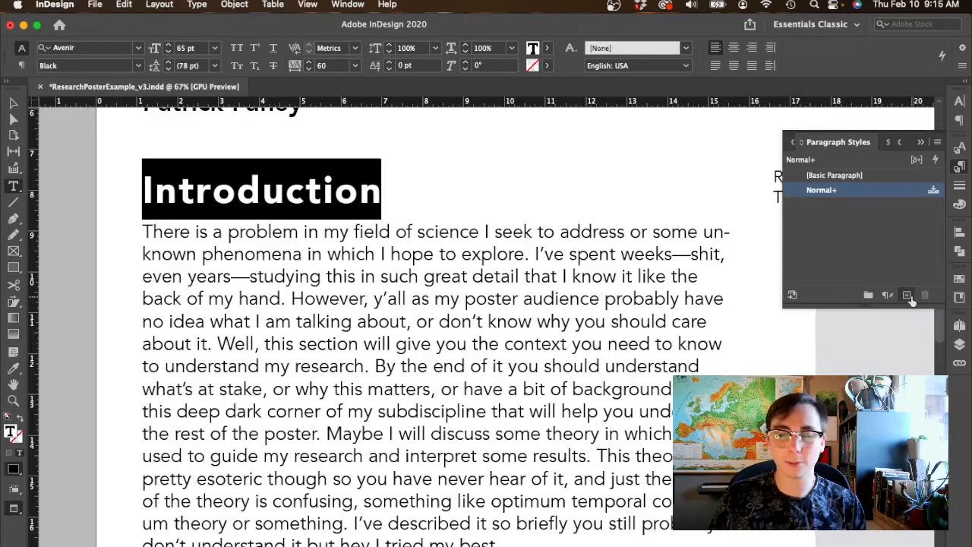
click(907, 295)
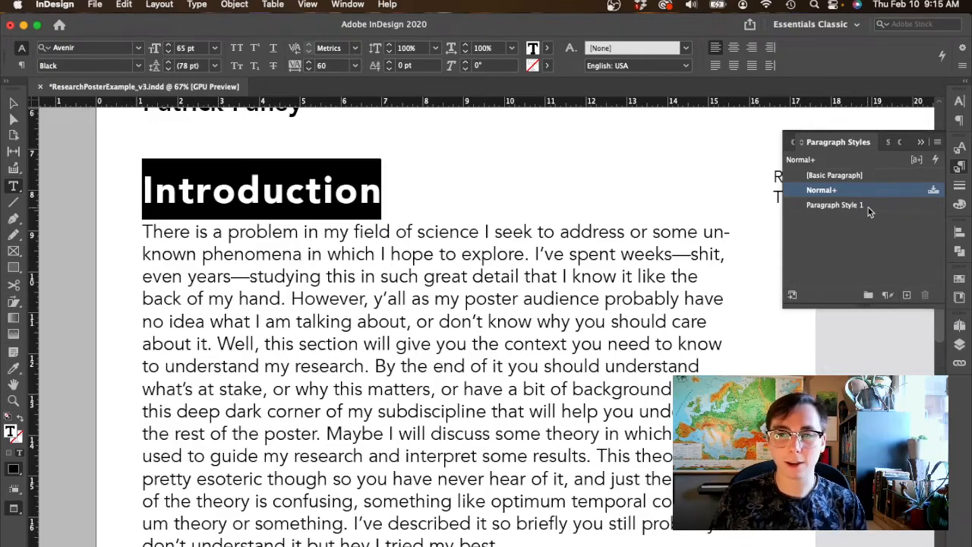
Step: Rename Paragraph Style 1 to 'Subheading' after reviewing its font and border settings
double_click(835, 204)
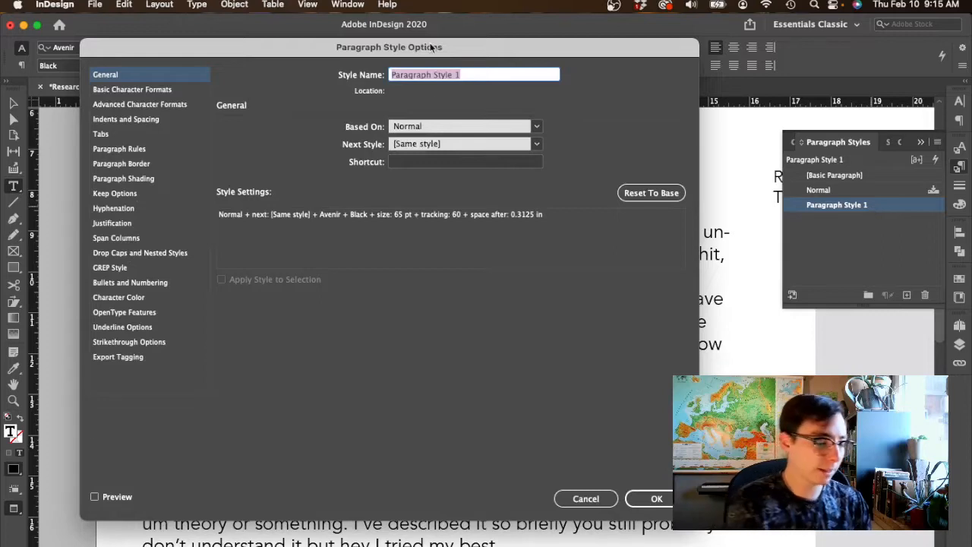
text(Subheading)
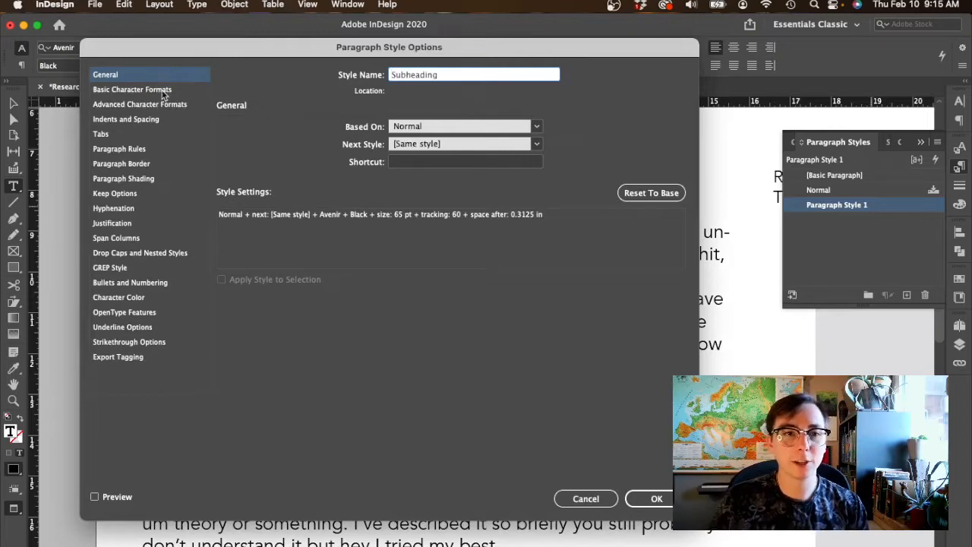
click(132, 89)
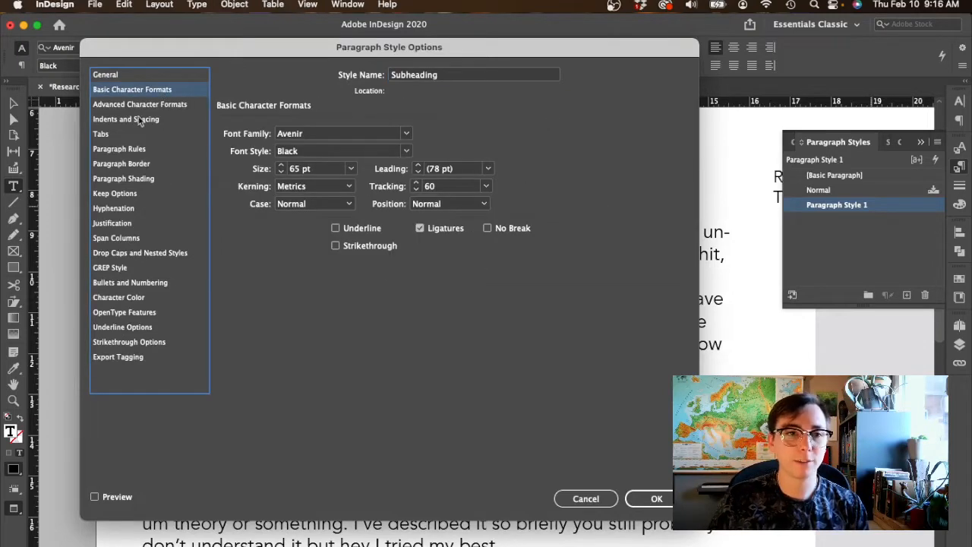
click(122, 164)
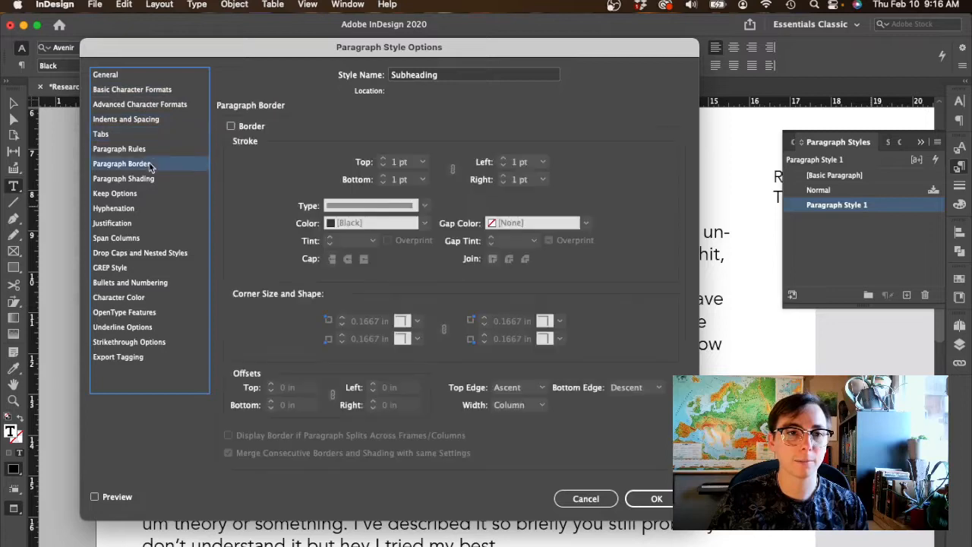
click(105, 75)
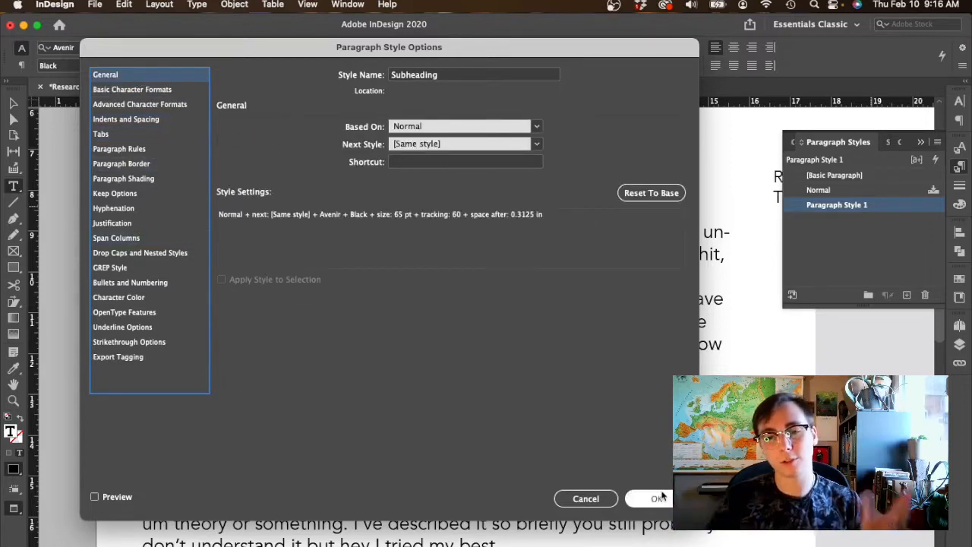
click(657, 498)
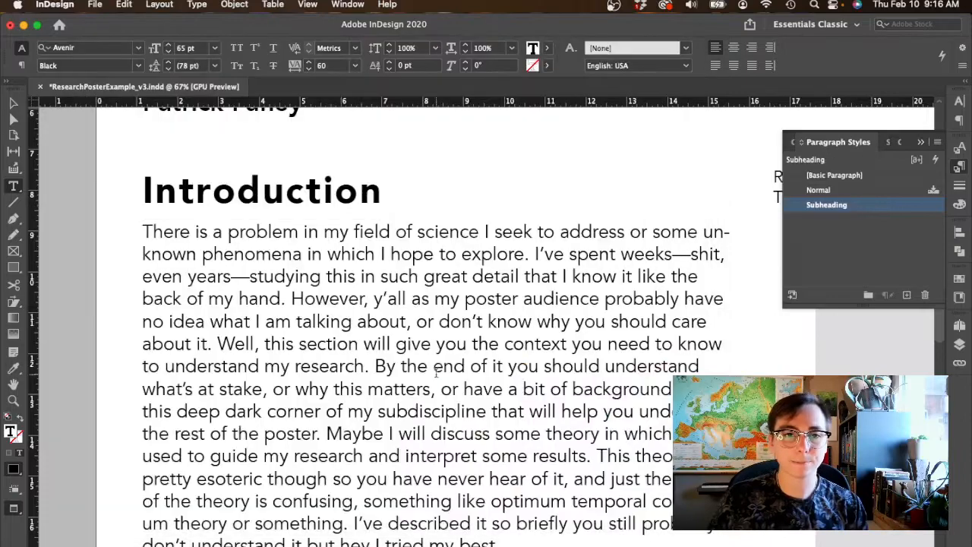
Step: Apply the Subheading style to the Methods heading and the Introduction body paragraph
scroll(down, 3)
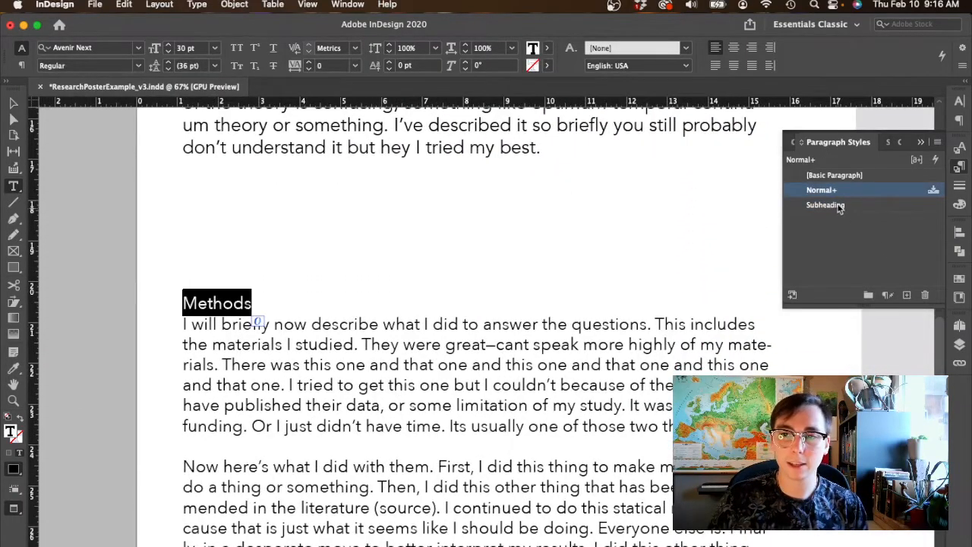
click(826, 205)
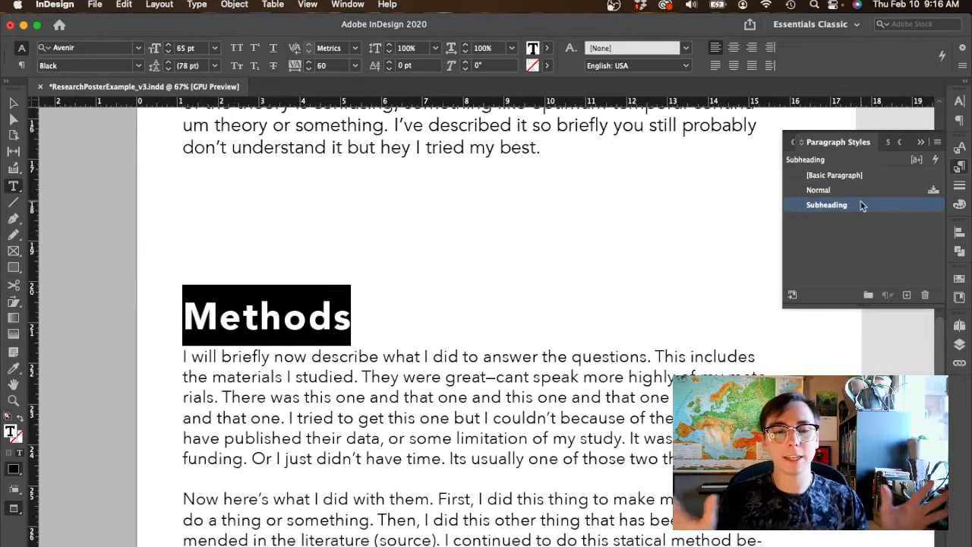
click(817, 190)
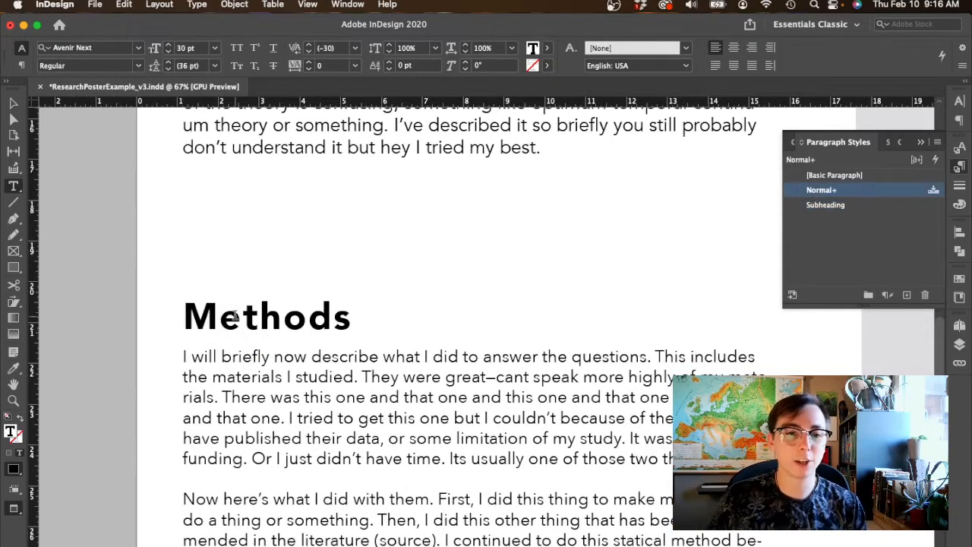
click(826, 203)
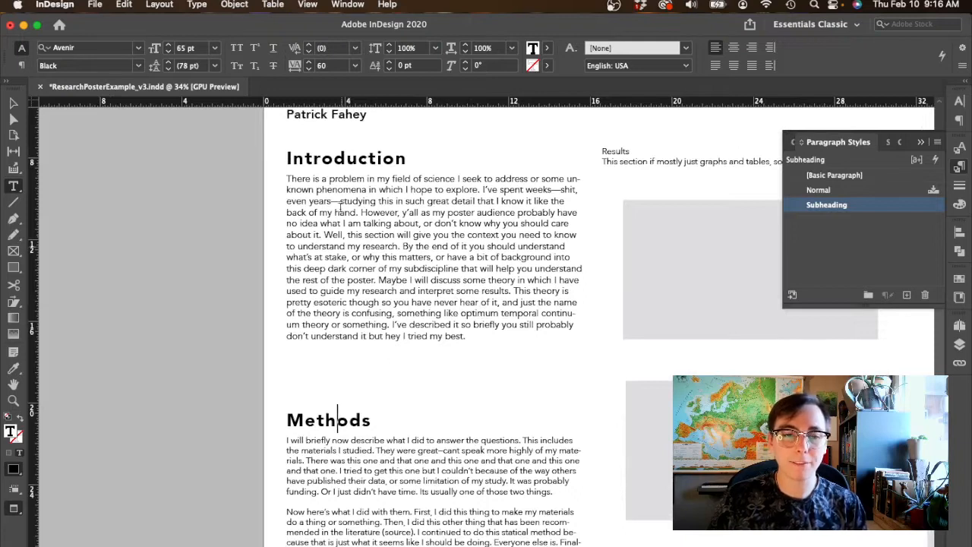
click(822, 188)
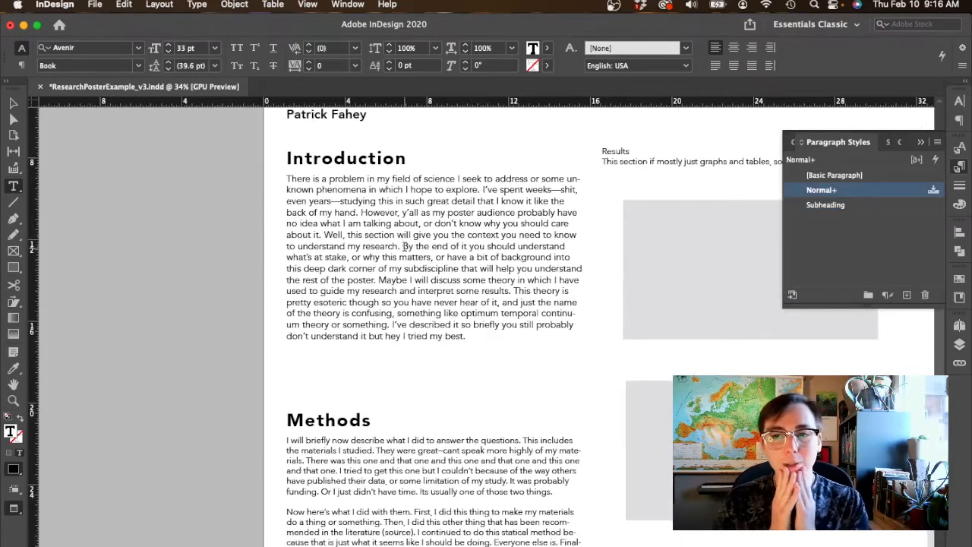
click(826, 204)
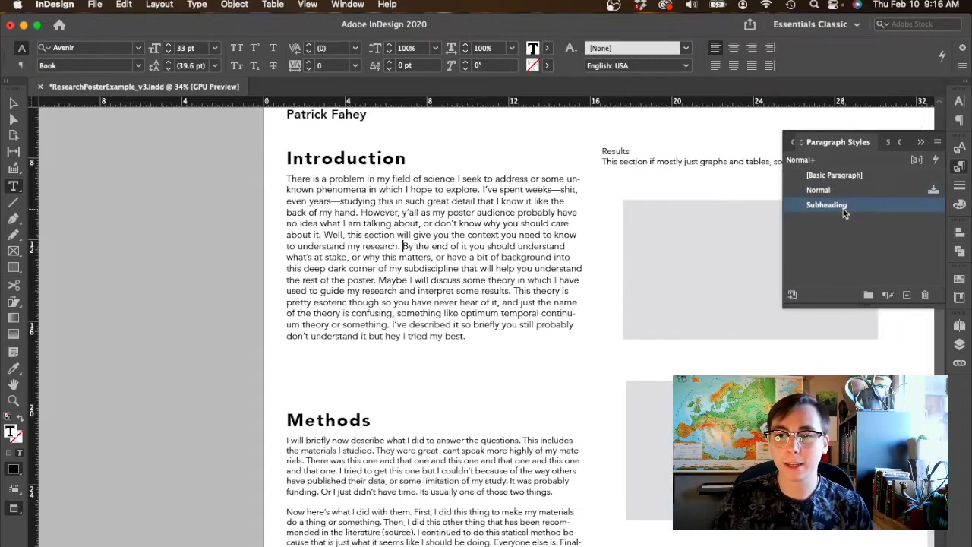
Step: Change the Subheading style's Avenir weight from Black to Heavy
double_click(827, 204)
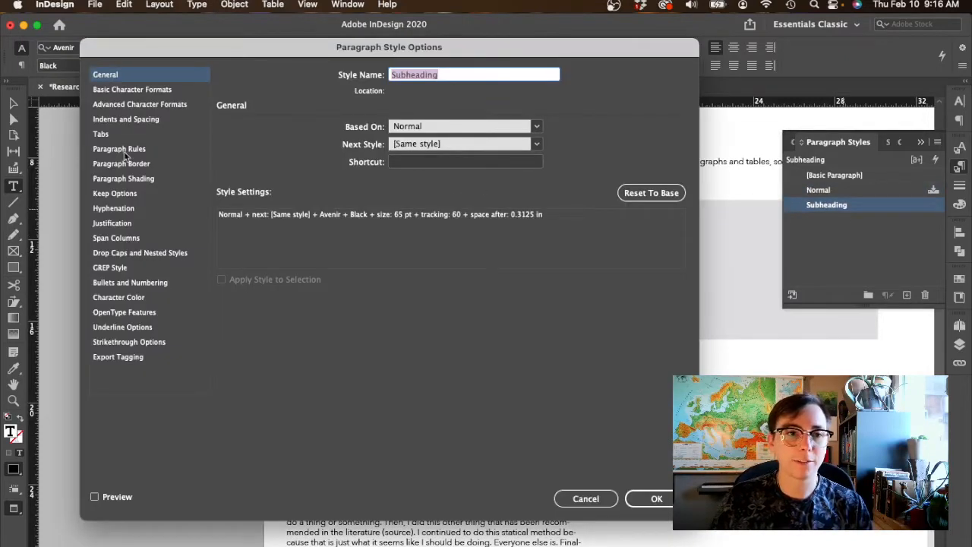
click(130, 90)
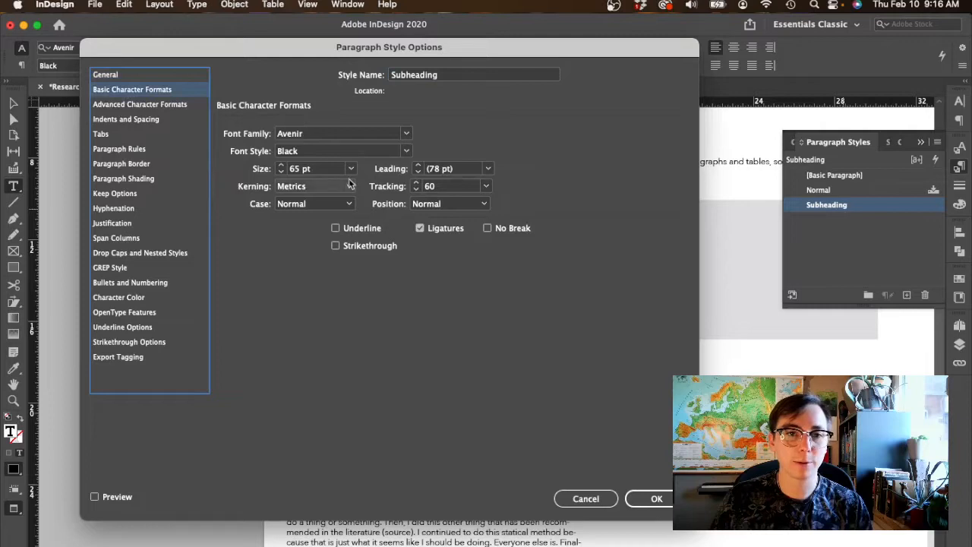
click(407, 150)
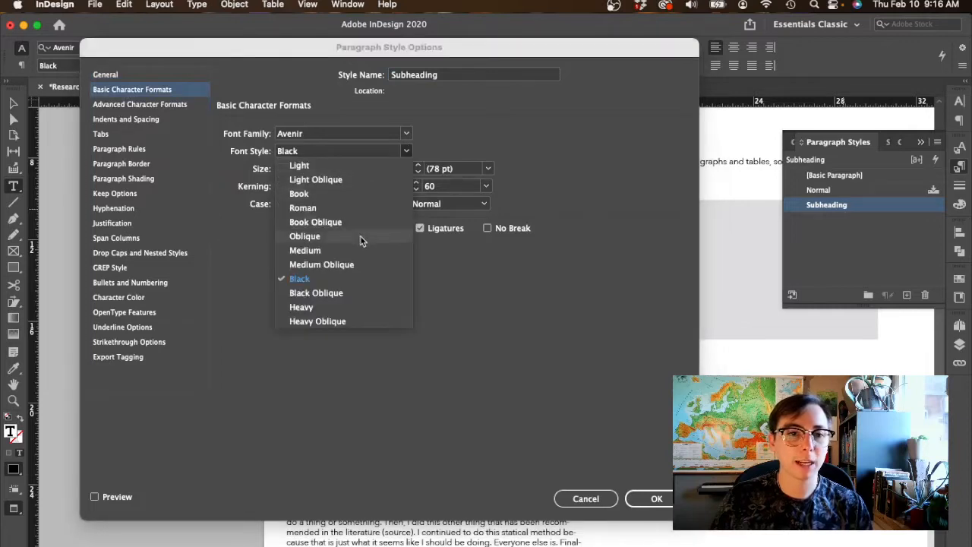
click(301, 307)
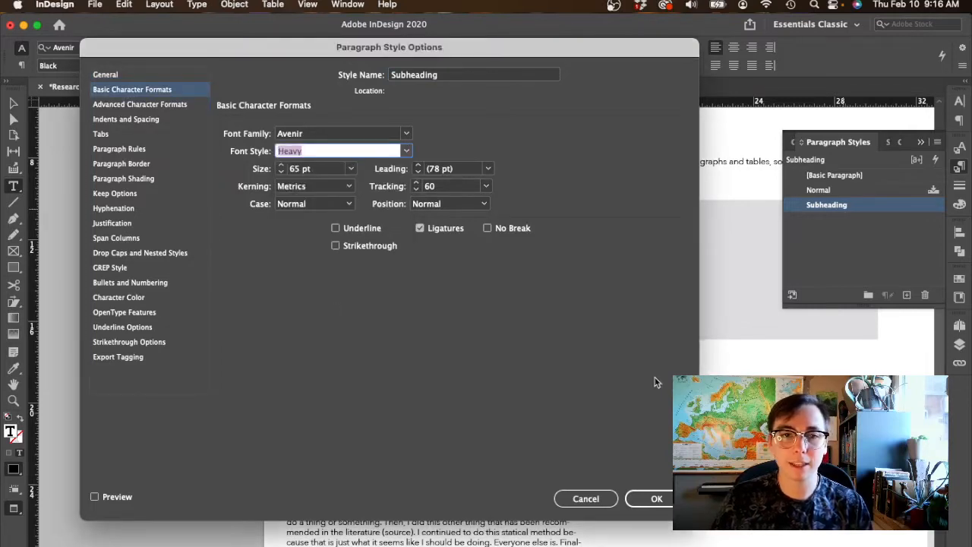
click(656, 499)
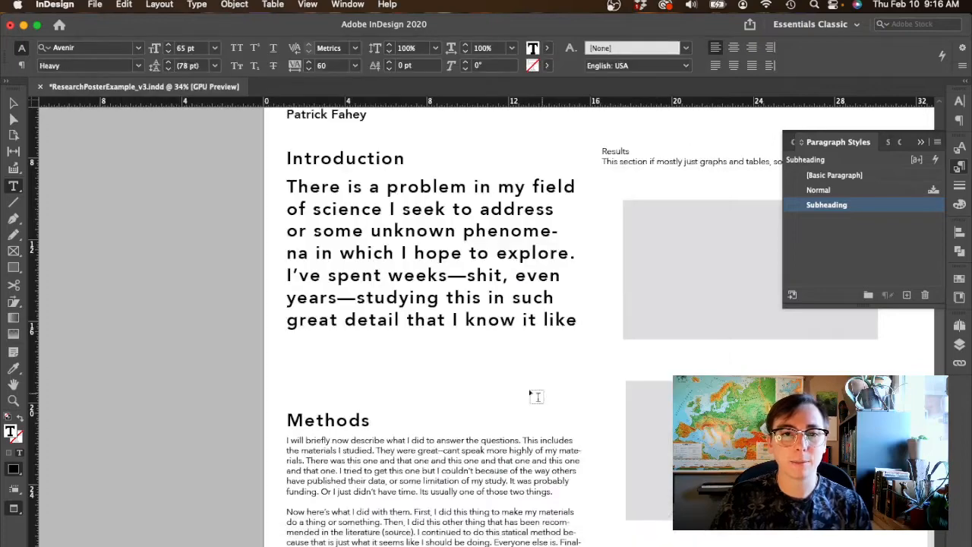
Step: Create a 'Body' paragraph style from the 33 pt Avenir body text
click(819, 188)
text(Body)
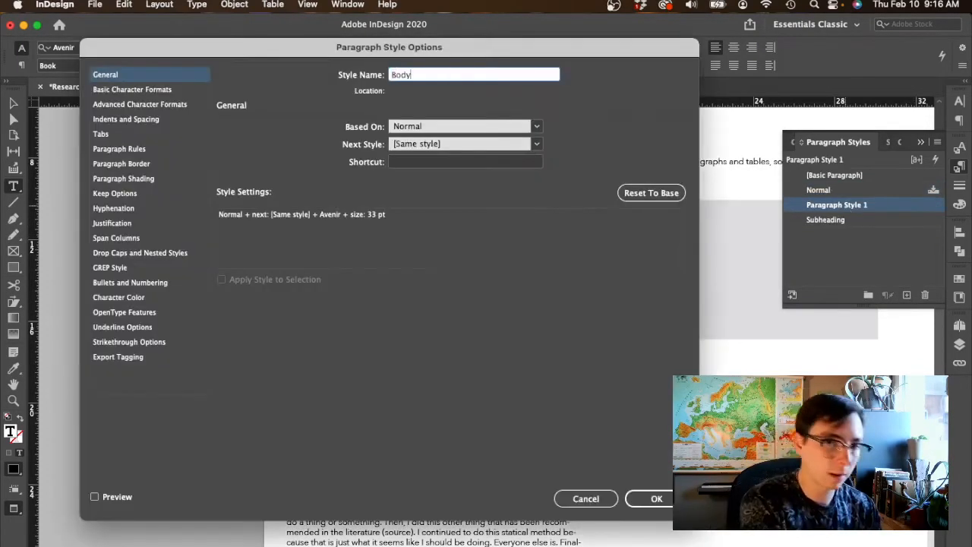
click(656, 498)
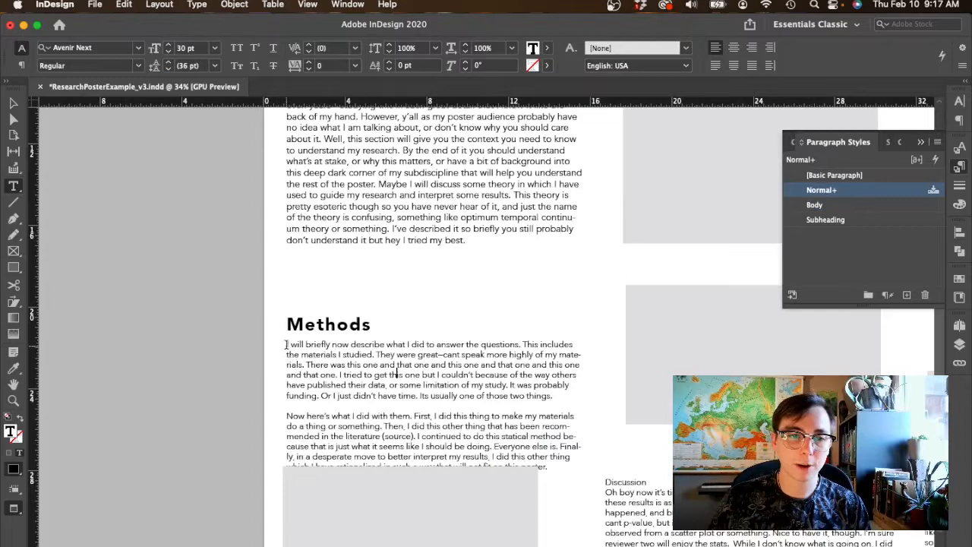
click(814, 203)
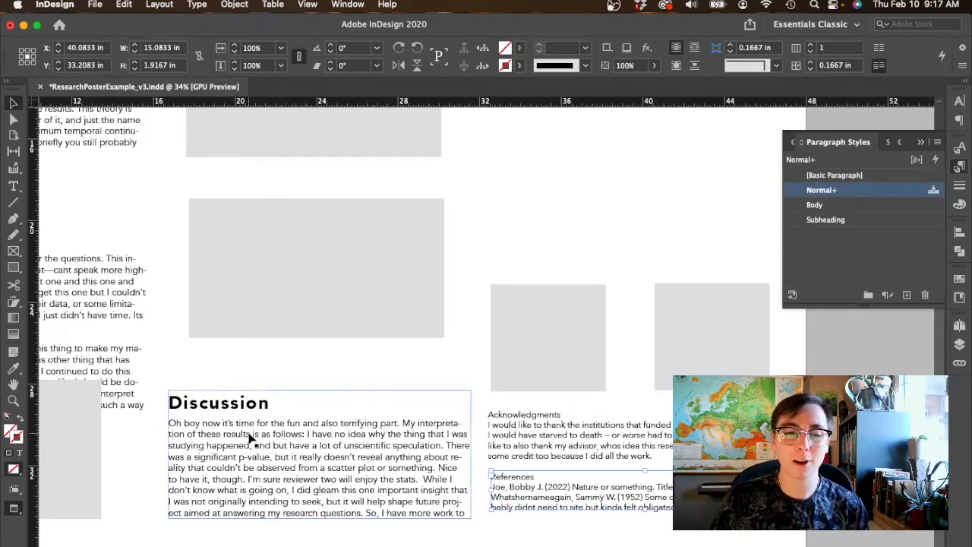
Step: Give the Conclusion takeaway paragraph a larger preset font size
scroll(down, 3)
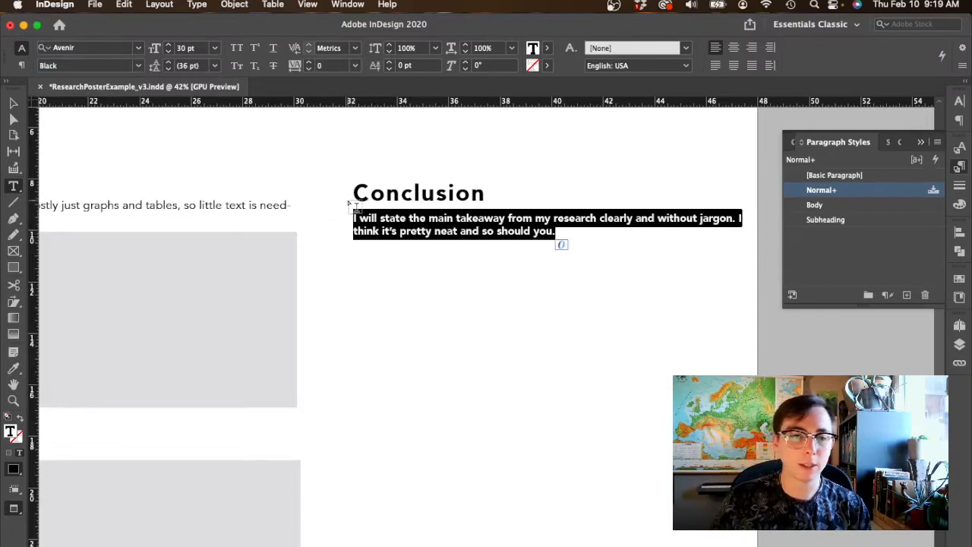
click(212, 47)
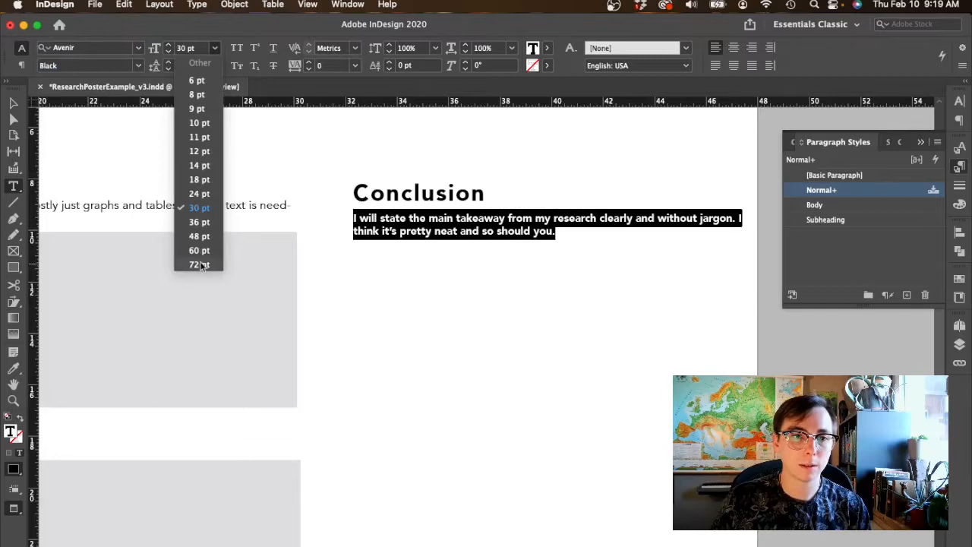
click(197, 265)
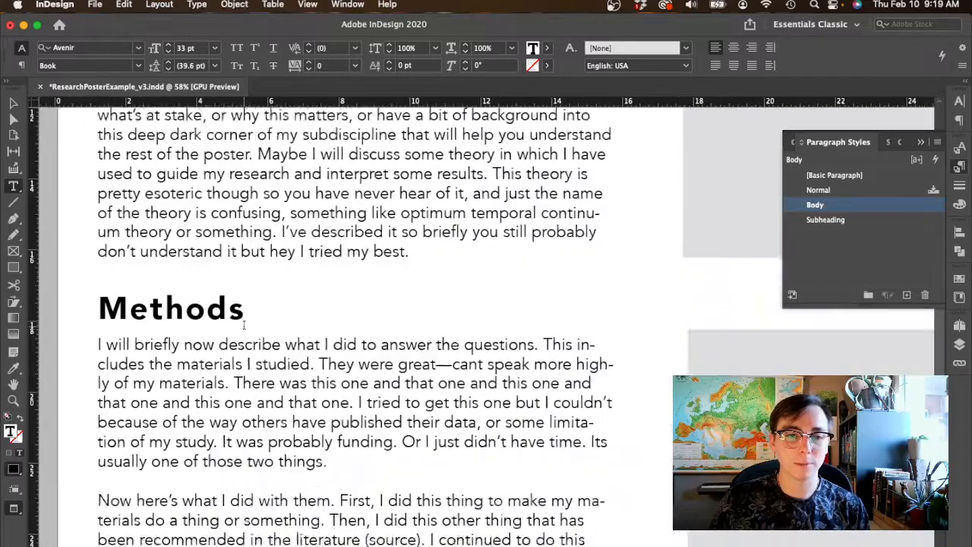
scroll(down, 3)
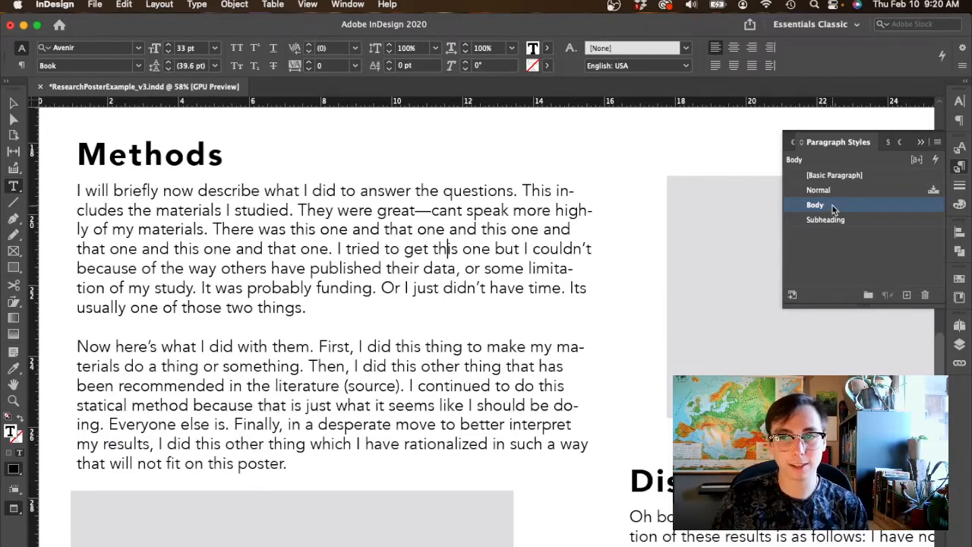
Step: Uncheck Hyphenate in the Body style so paragraphs wrap whole words
double_click(814, 204)
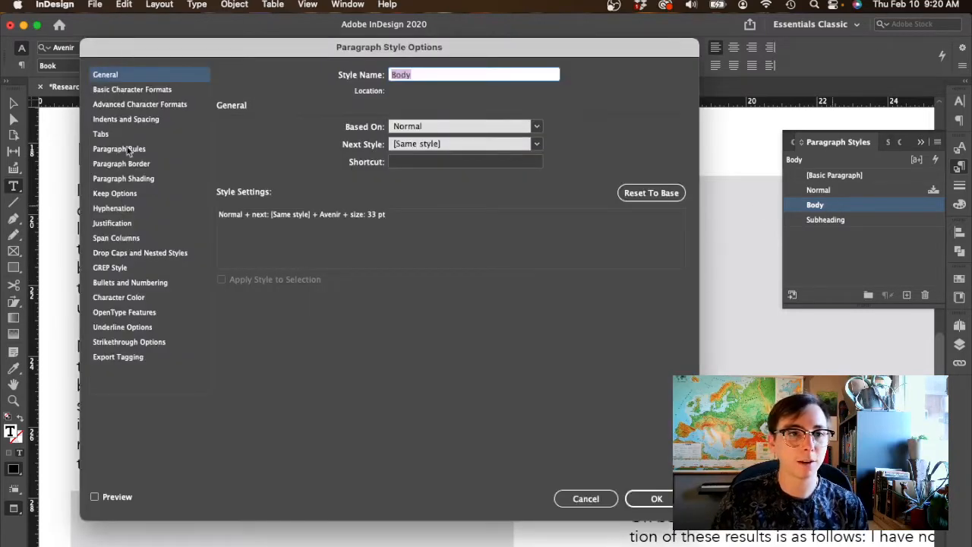
click(113, 208)
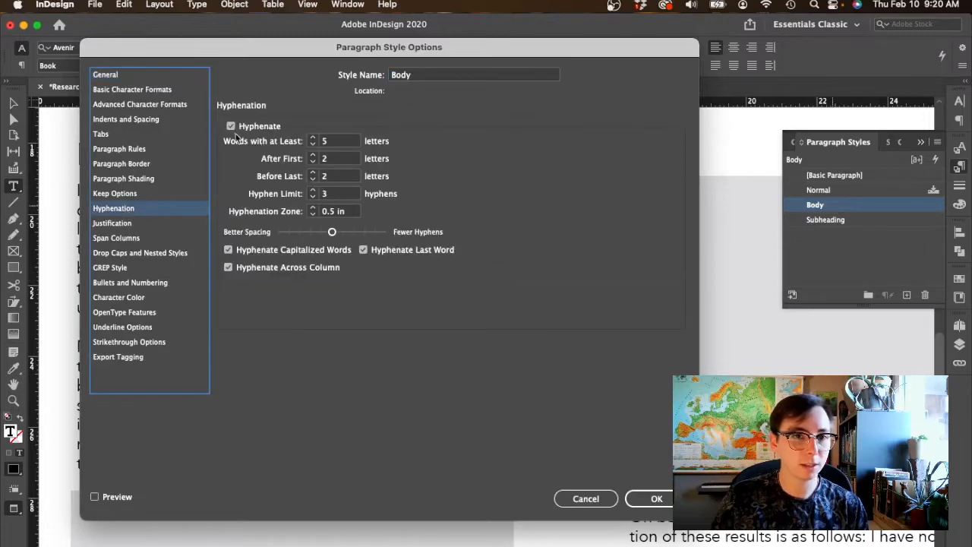
click(230, 126)
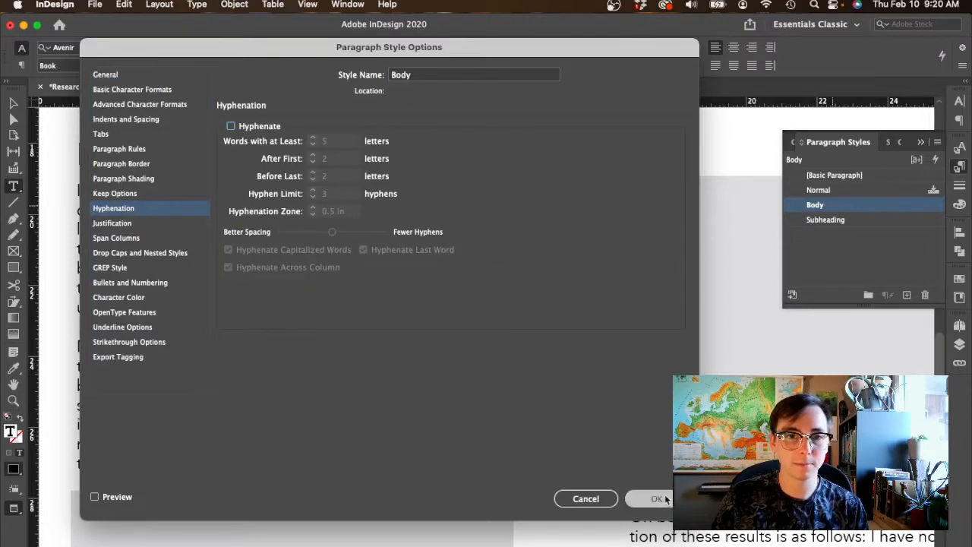
click(656, 498)
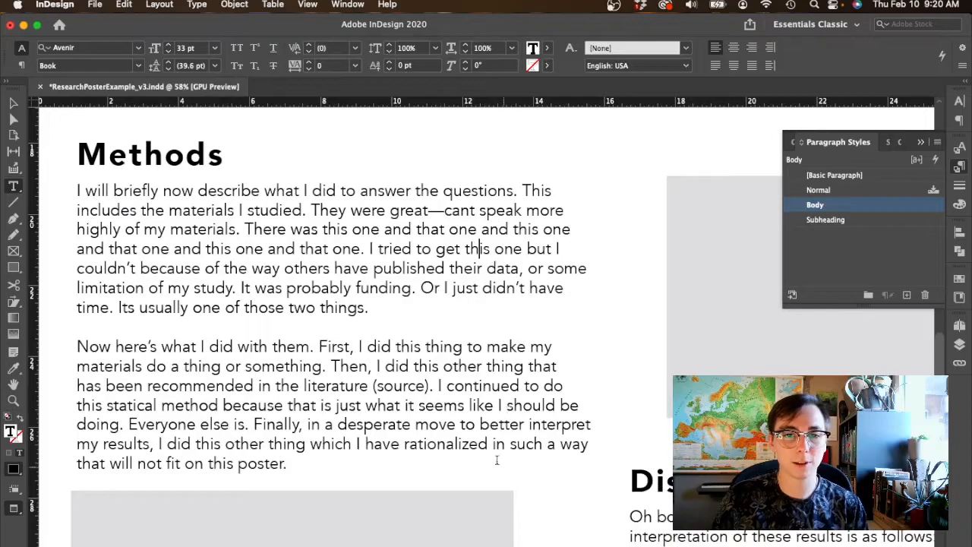